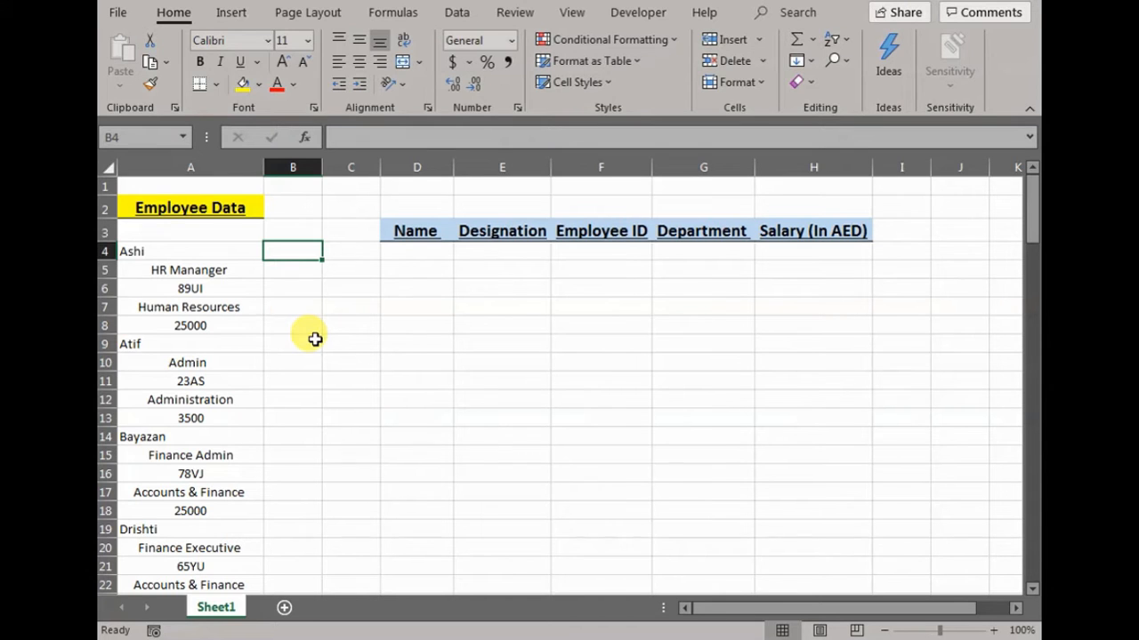
Review the stacked column A to see where Ashi's and Atif's records begin
{"action": "left_click", "coordinate": [188, 168]}
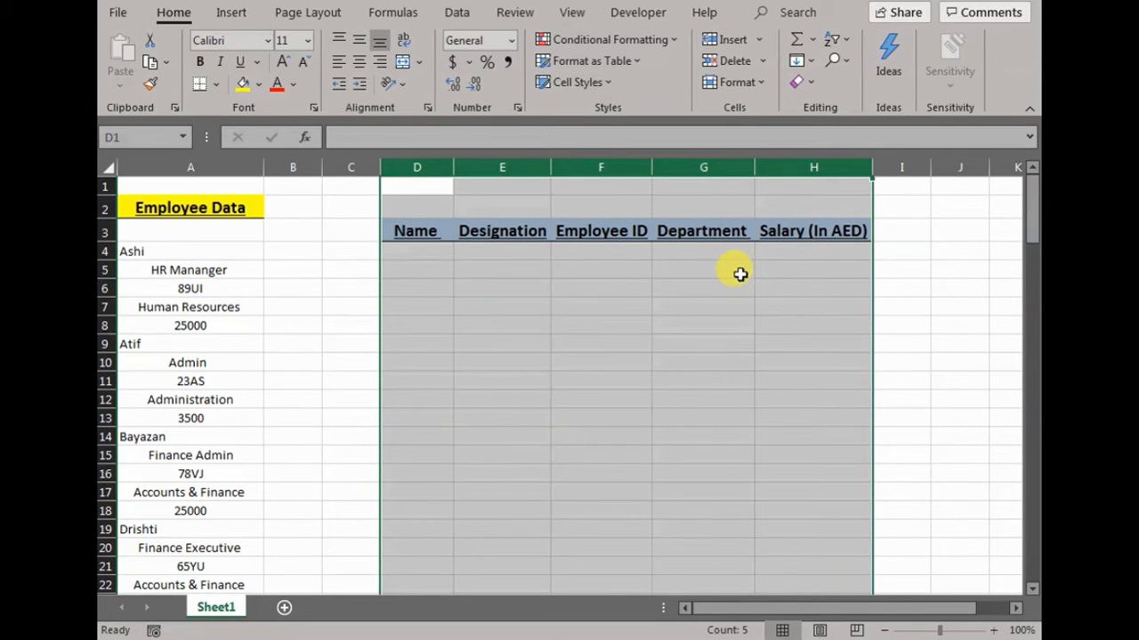
{"action": "mouse_move", "coordinate": [523, 190]}
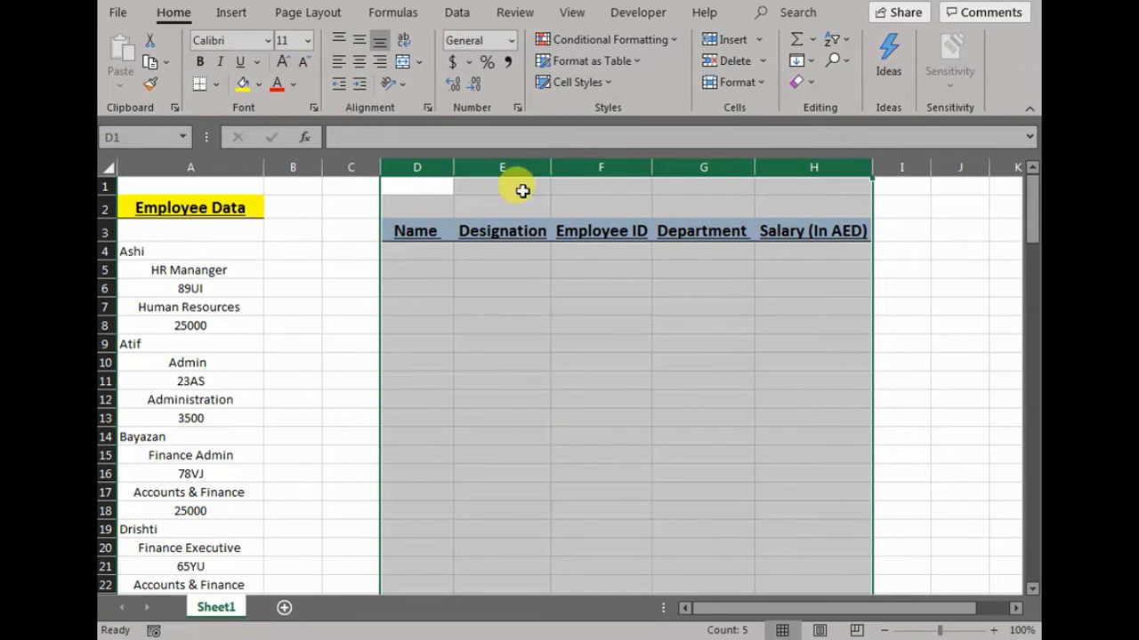
{"action": "mouse_move", "coordinate": [491, 386]}
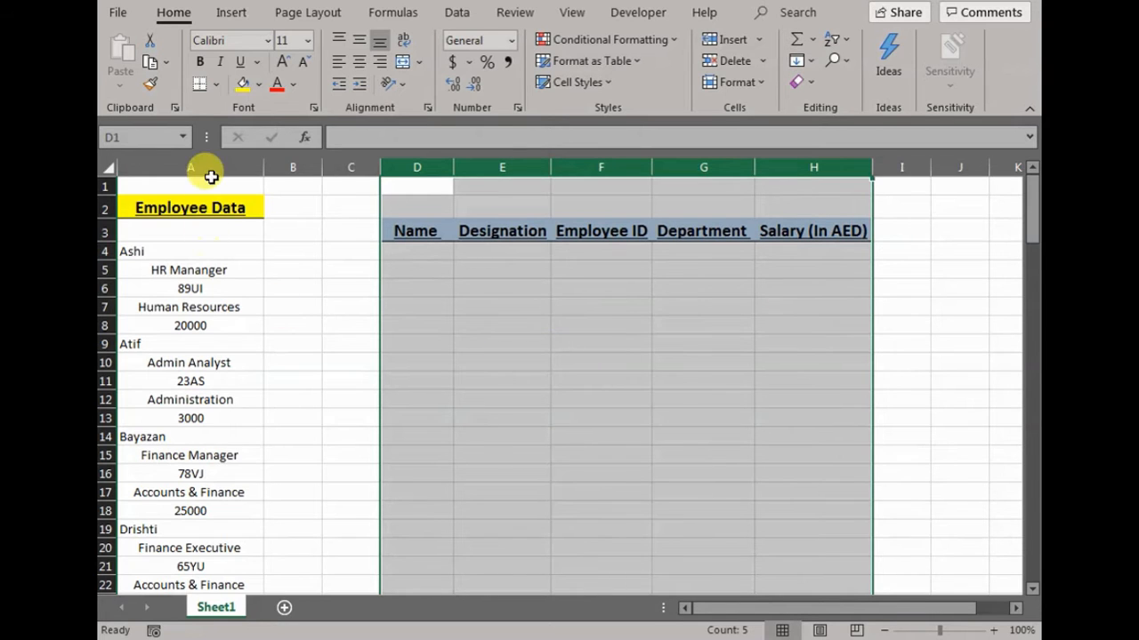
{"action": "left_click", "coordinate": [190, 168]}
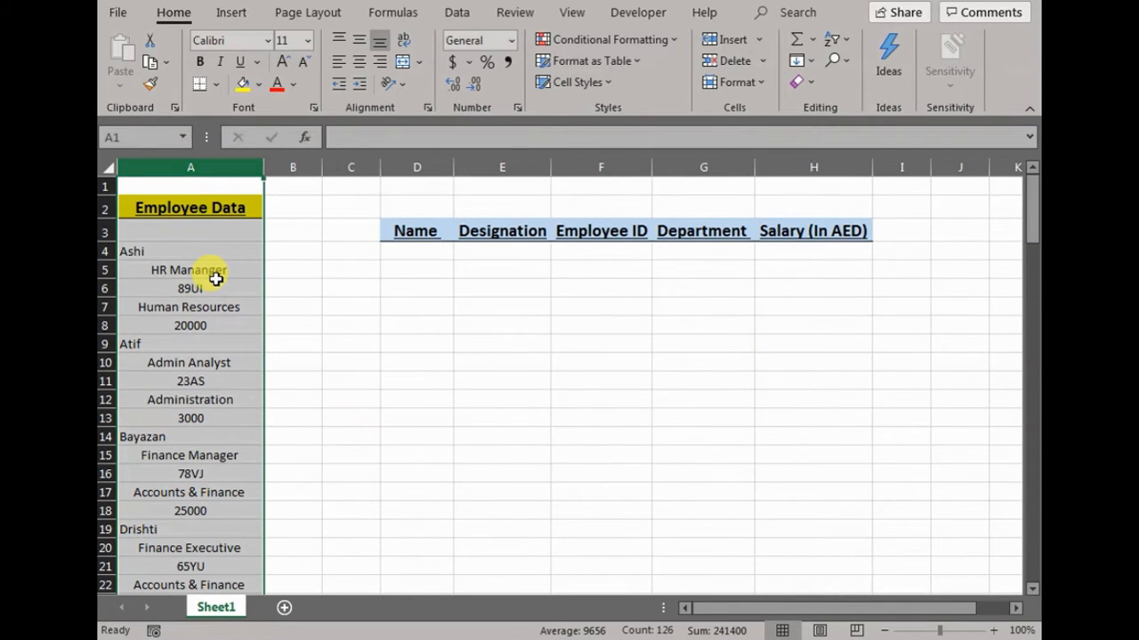
{"action": "left_click", "coordinate": [190, 251]}
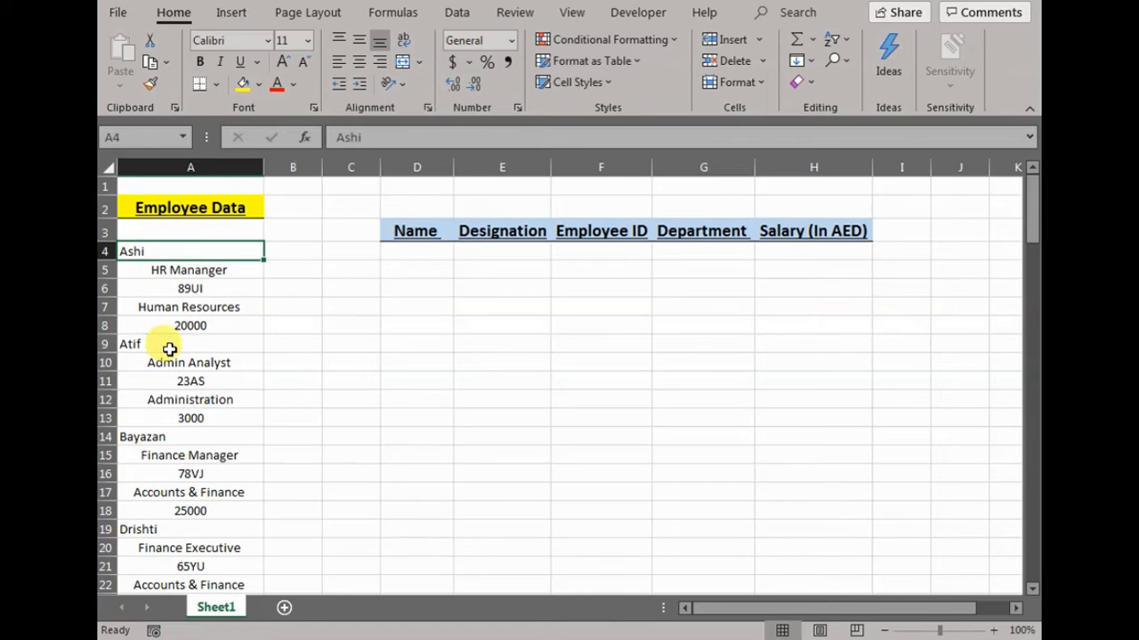
{"action": "left_click", "coordinate": [129, 345]}
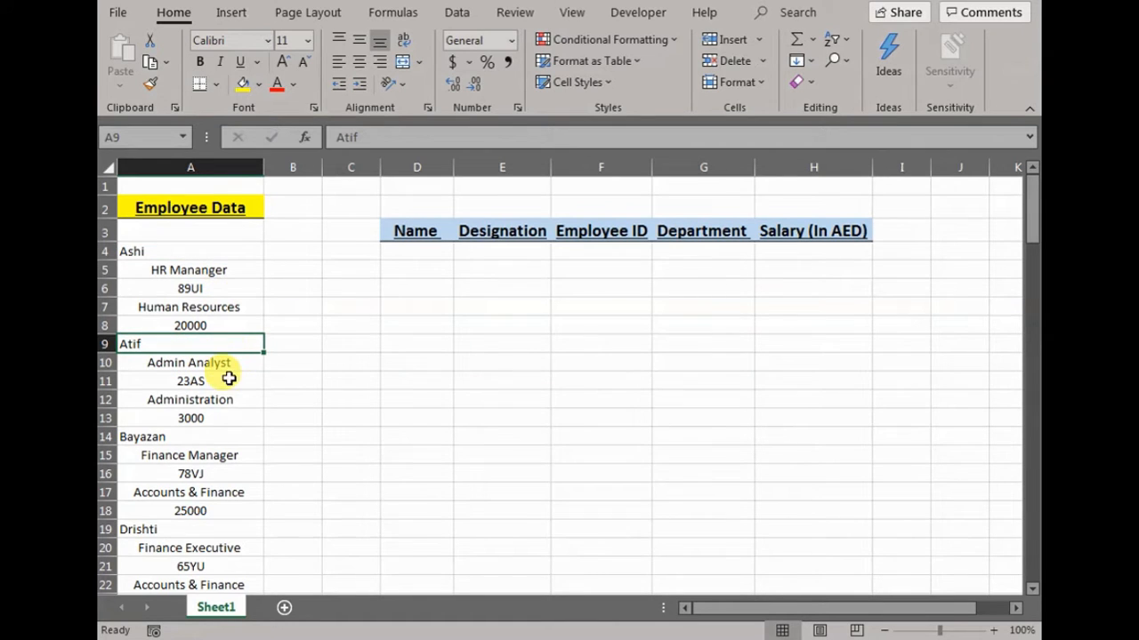
{"action": "mouse_move", "coordinate": [198, 423]}
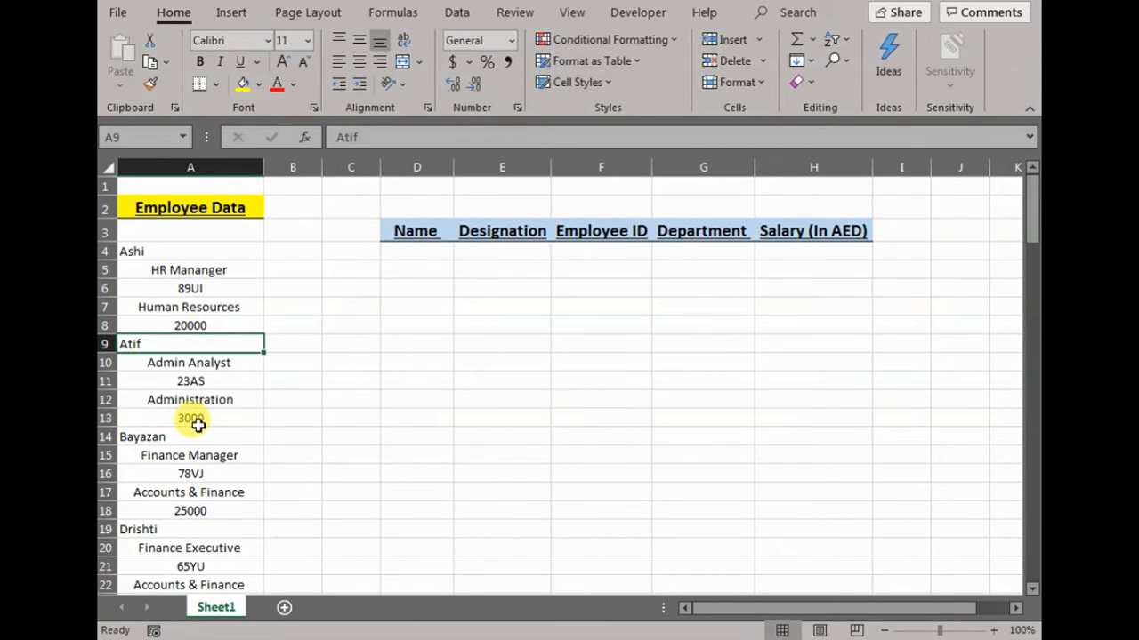
{"action": "mouse_move", "coordinate": [242, 447]}
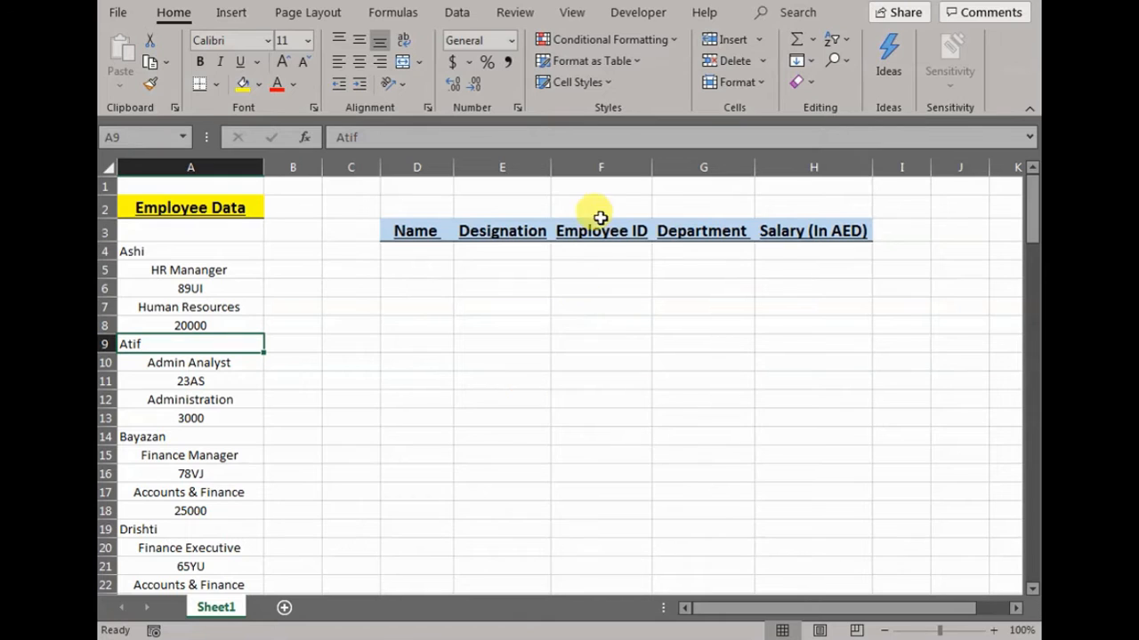
{"action": "mouse_move", "coordinate": [758, 311]}
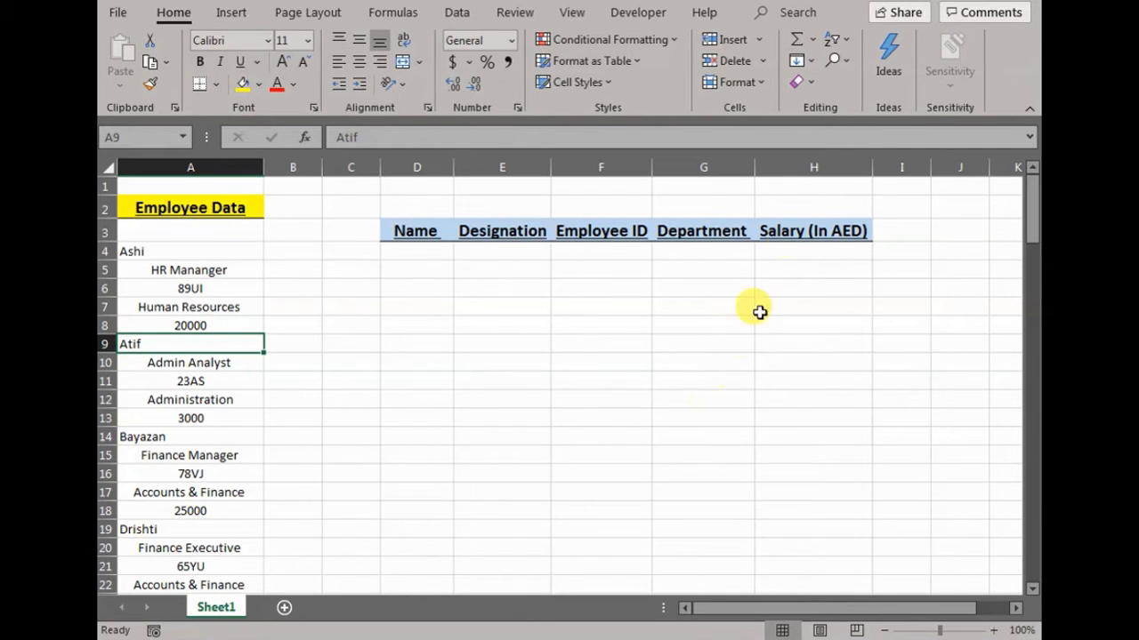
{"action": "left_click", "coordinate": [811, 398]}
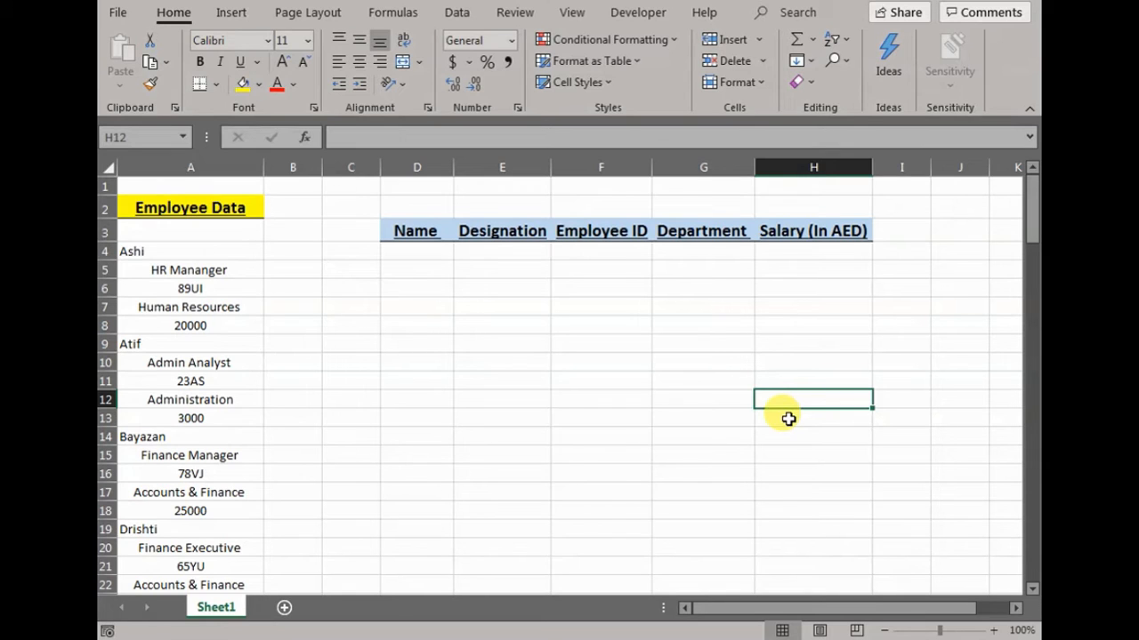
{"action": "mouse_move", "coordinate": [417, 231]}
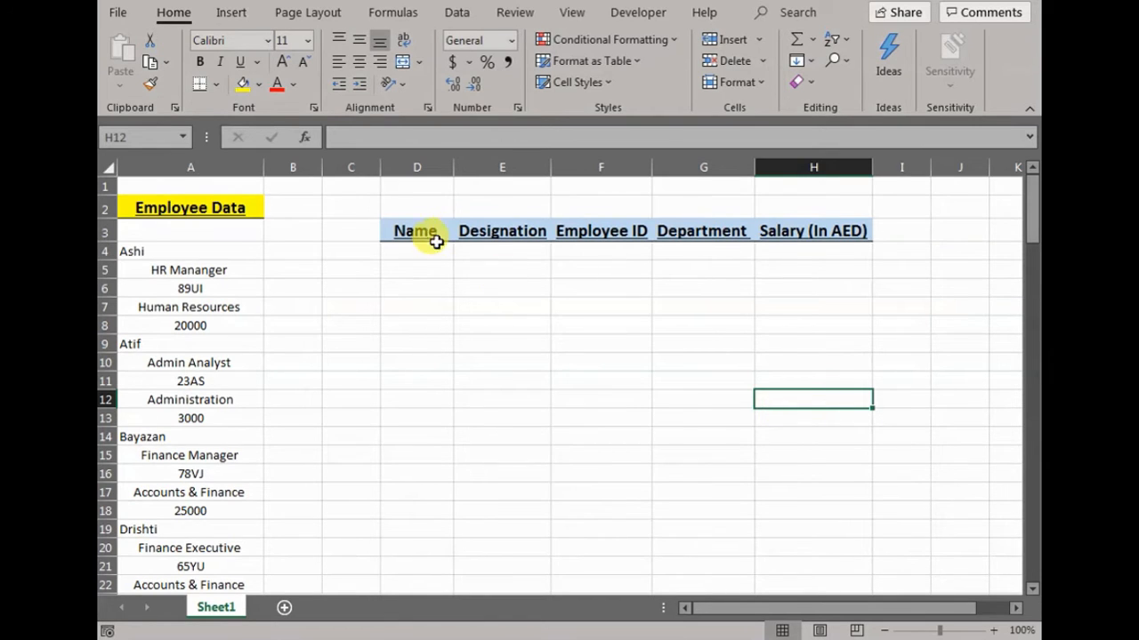
Link D4:H4 to Ashi's name, designation, ID, department and salary via =A4 through =A8
{"action": "left_click", "coordinate": [416, 251]}
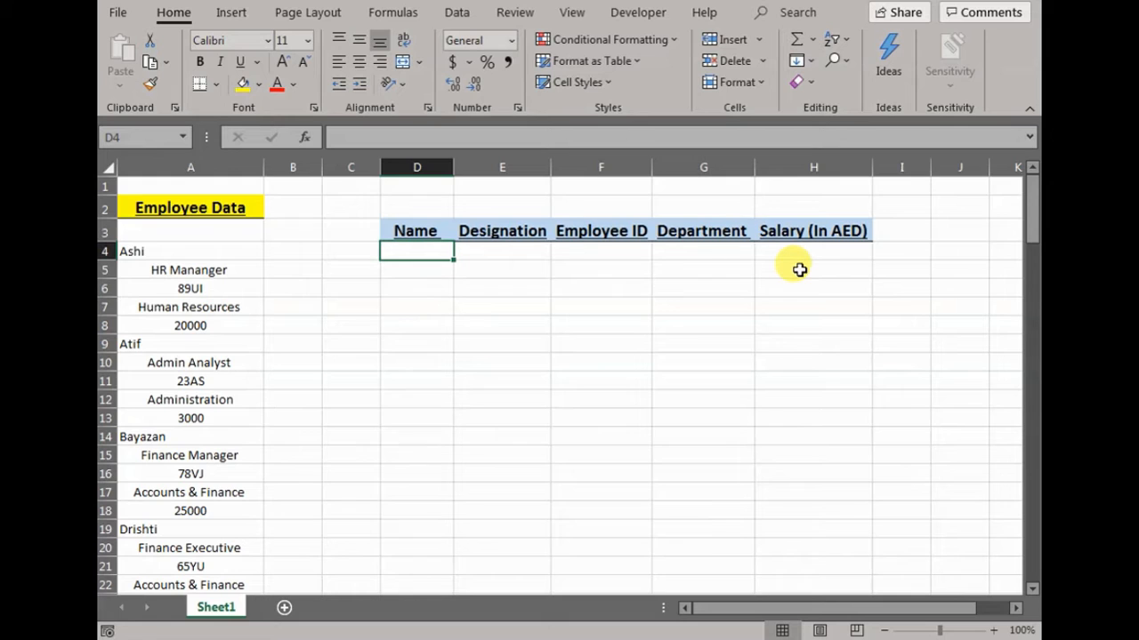
{"action": "type", "text": "="}
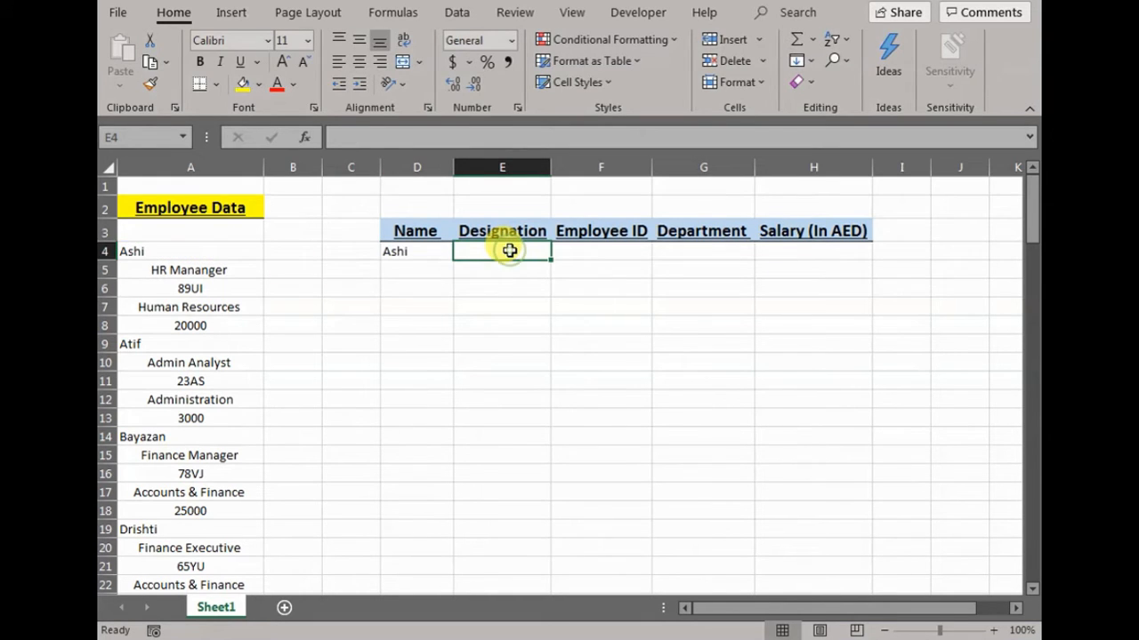
{"action": "left_click", "coordinate": [188, 270]}
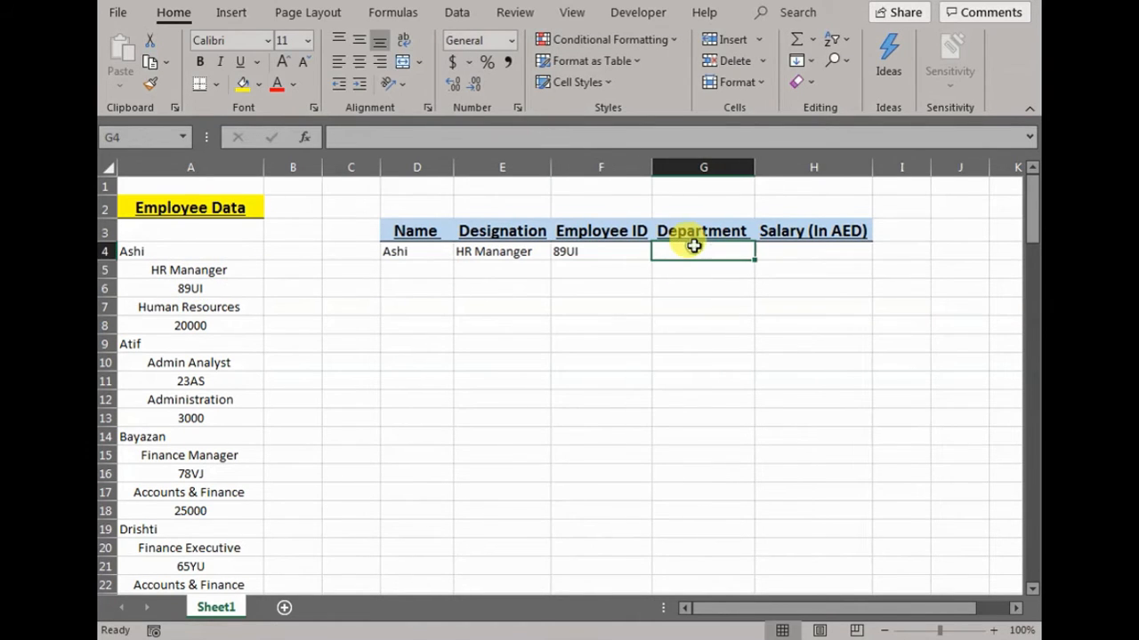
{"action": "type", "text": "=A7"}
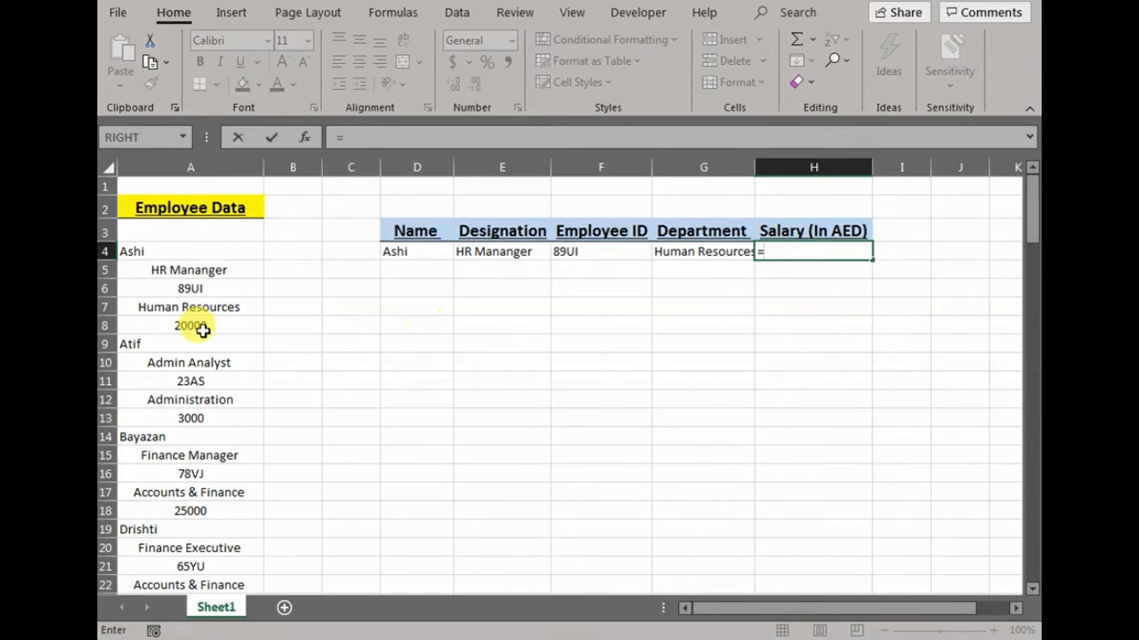
{"action": "key", "text": "Return"}
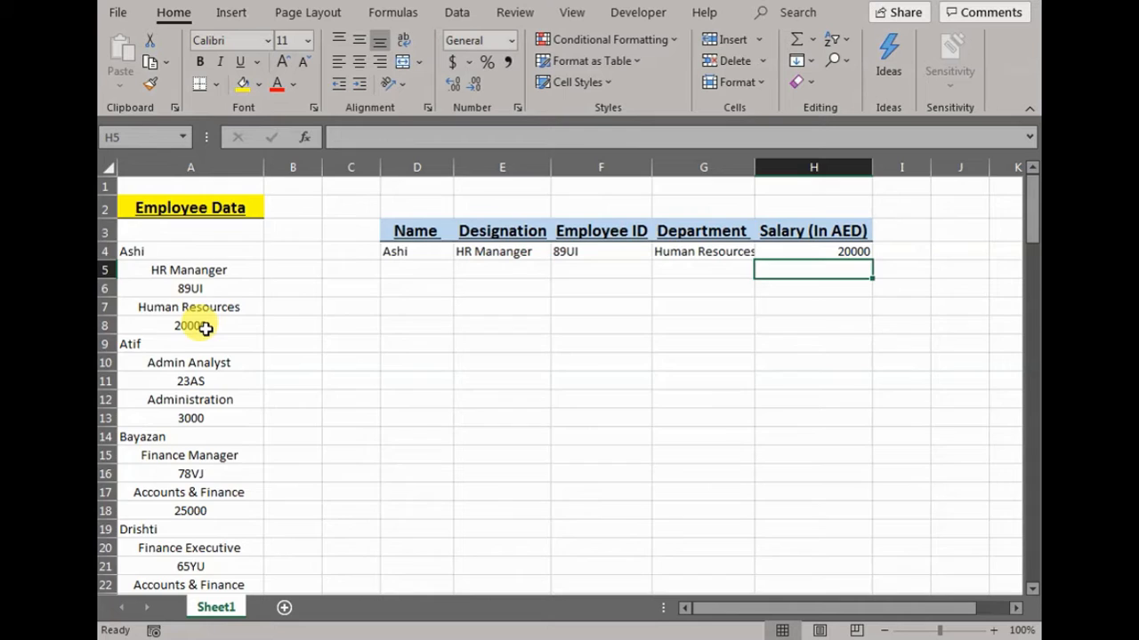
{"action": "scroll", "scroll_direction": "down", "scroll_amount": 3}
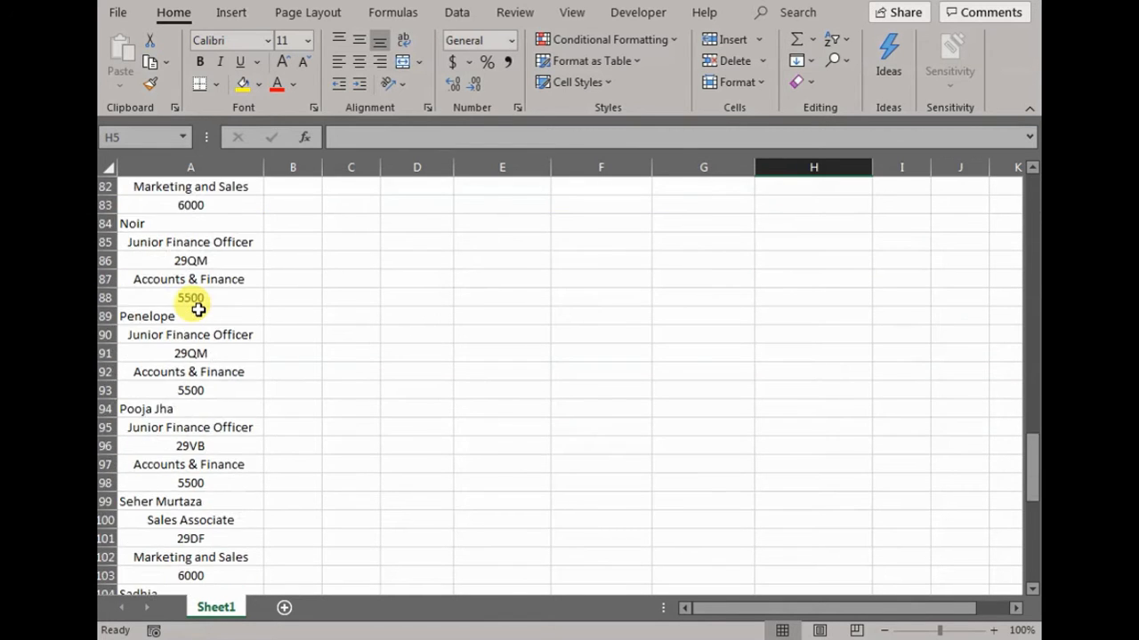
{"action": "scroll", "scroll_direction": "up", "scroll_amount": 3}
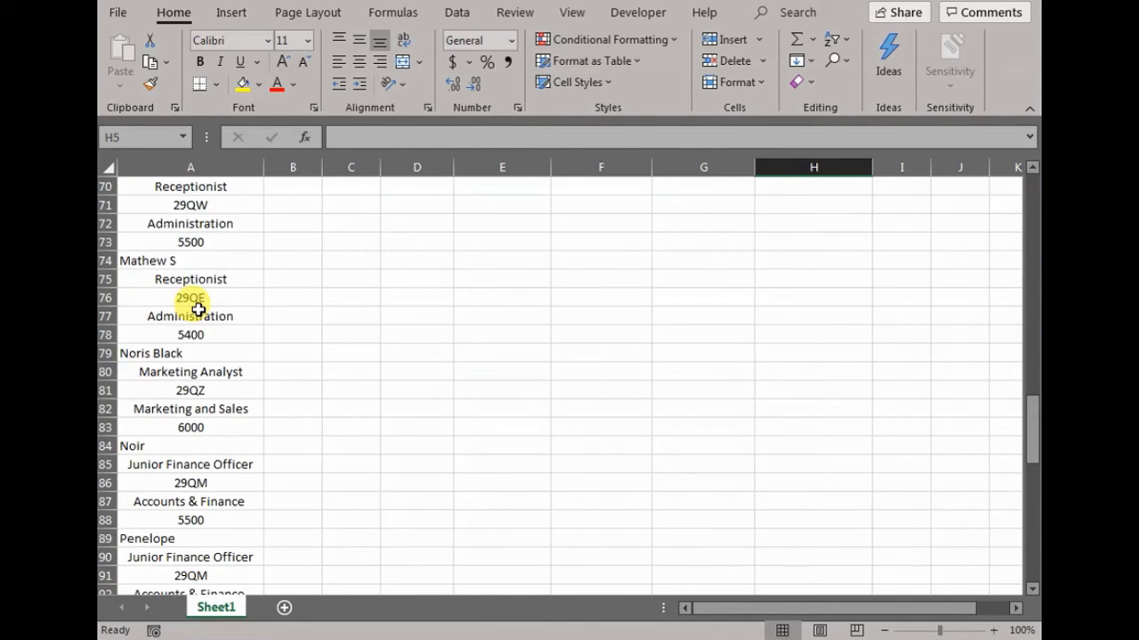
{"action": "scroll", "scroll_direction": "up", "scroll_amount": 3}
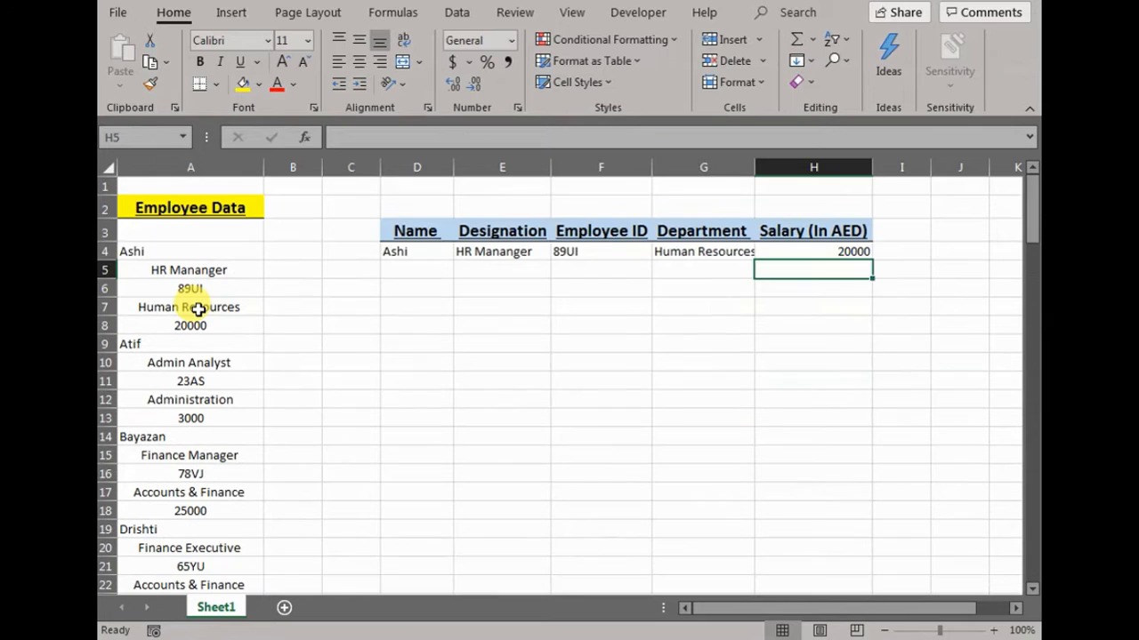
Drag row 4's link formulas across and down to H17, producing shifted, mixed-up values
{"action": "left_click", "coordinate": [190, 288]}
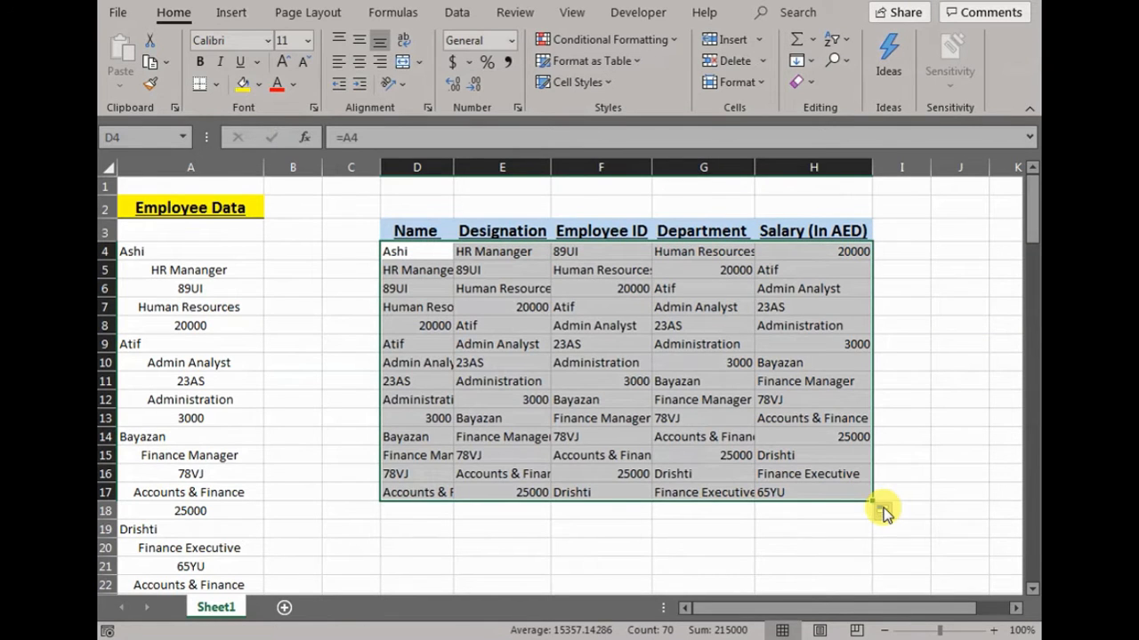
{"action": "mouse_move", "coordinate": [626, 406]}
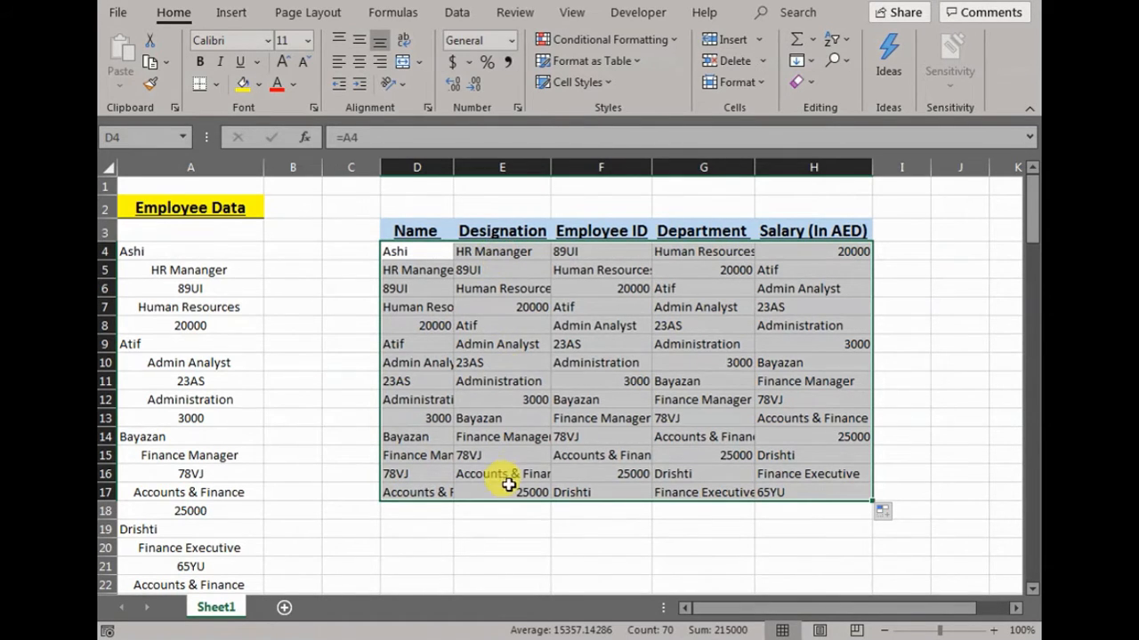
{"action": "mouse_move", "coordinate": [584, 445]}
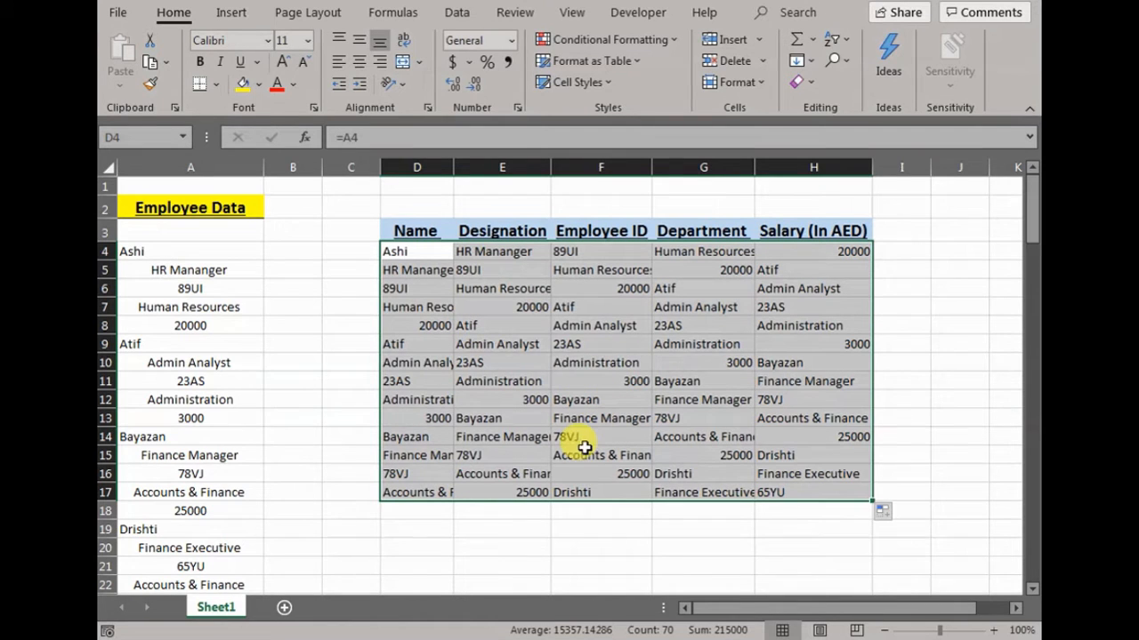
{"action": "mouse_move", "coordinate": [577, 436]}
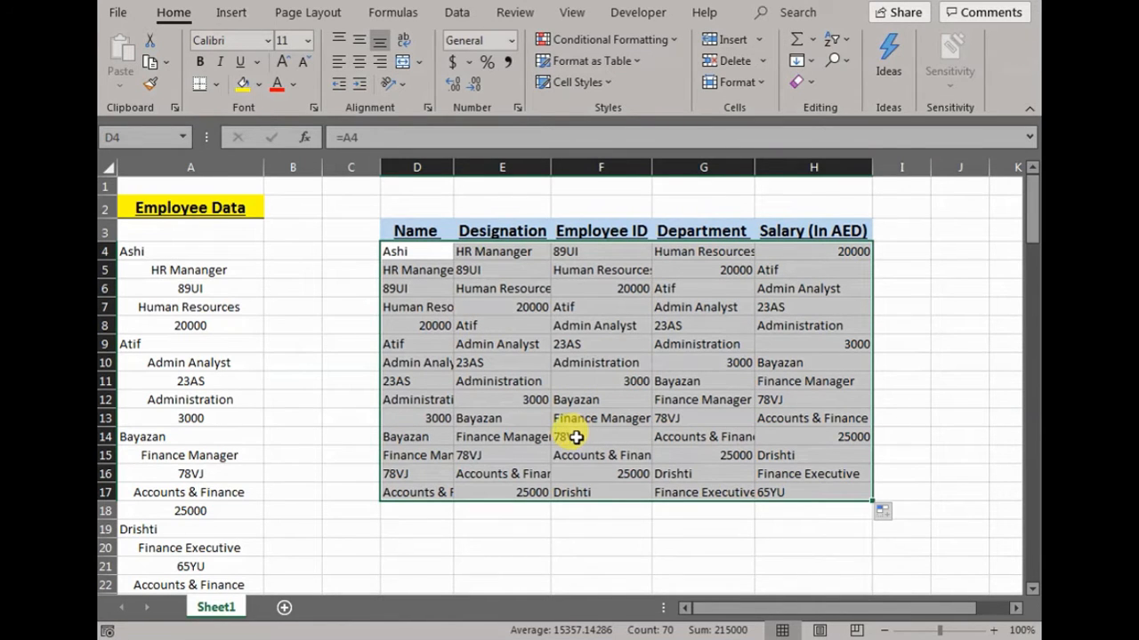
{"action": "mouse_move", "coordinate": [506, 259]}
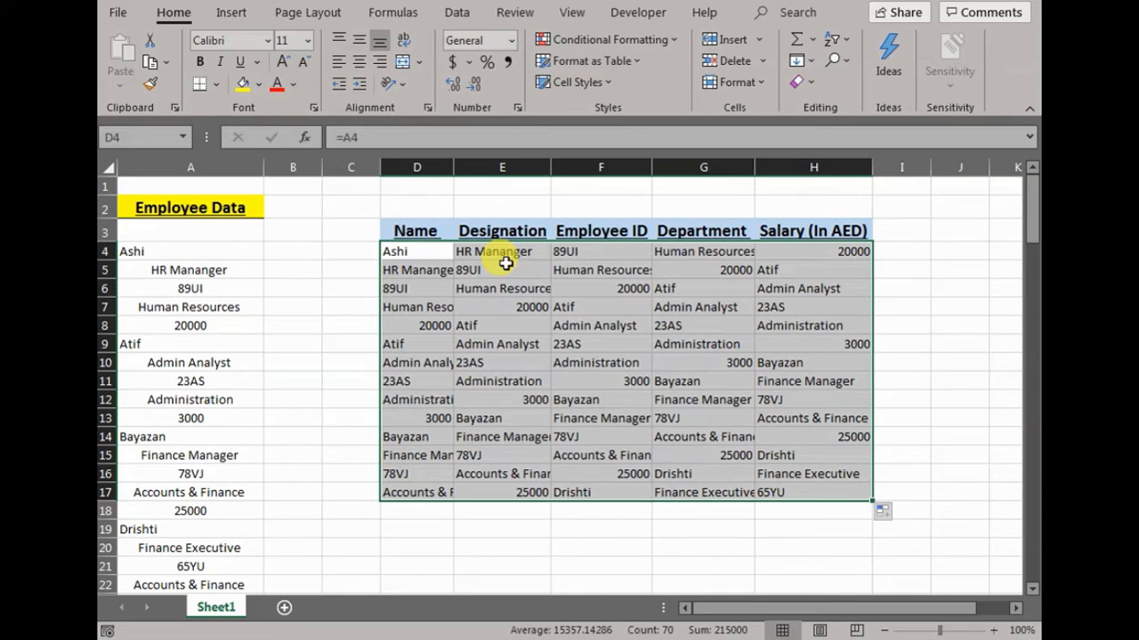
{"action": "mouse_move", "coordinate": [687, 352]}
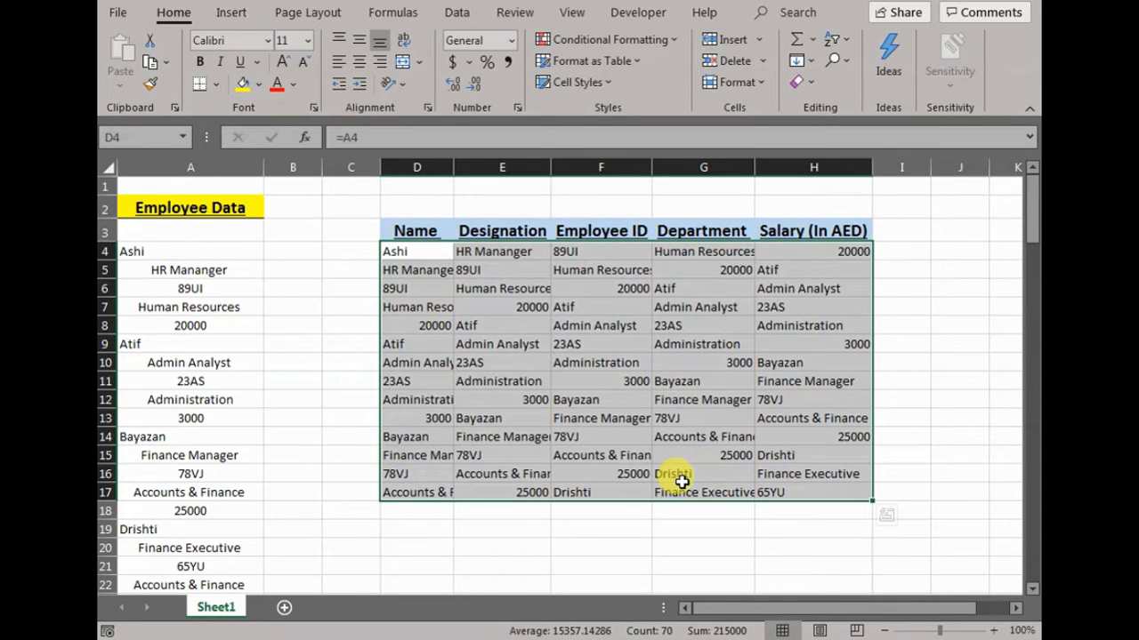
Delete the jumbled D4:H17 block and relink row 4 to Ashi's details =A4 through =A8
{"action": "key", "text": "Delete"}
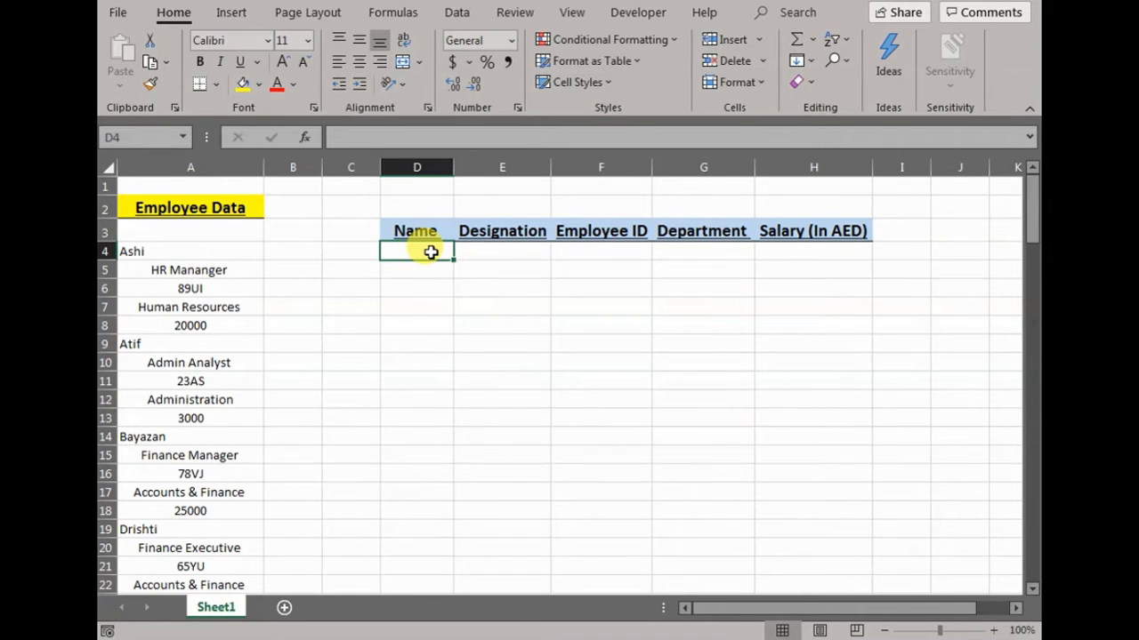
{"action": "type", "text": "="}
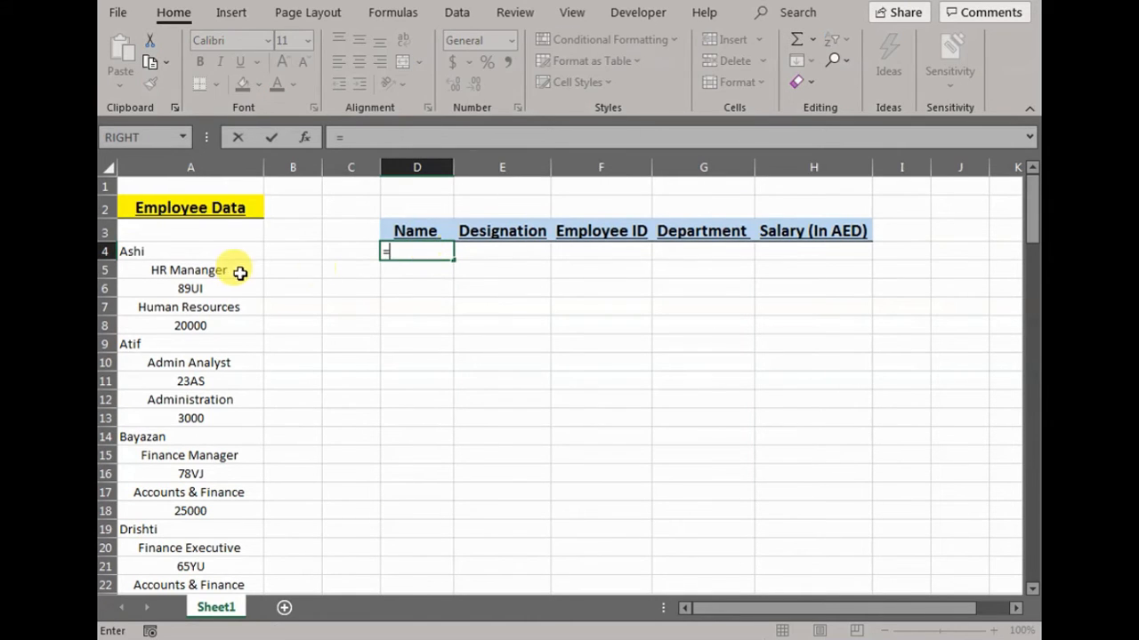
{"action": "mouse_move", "coordinate": [217, 256]}
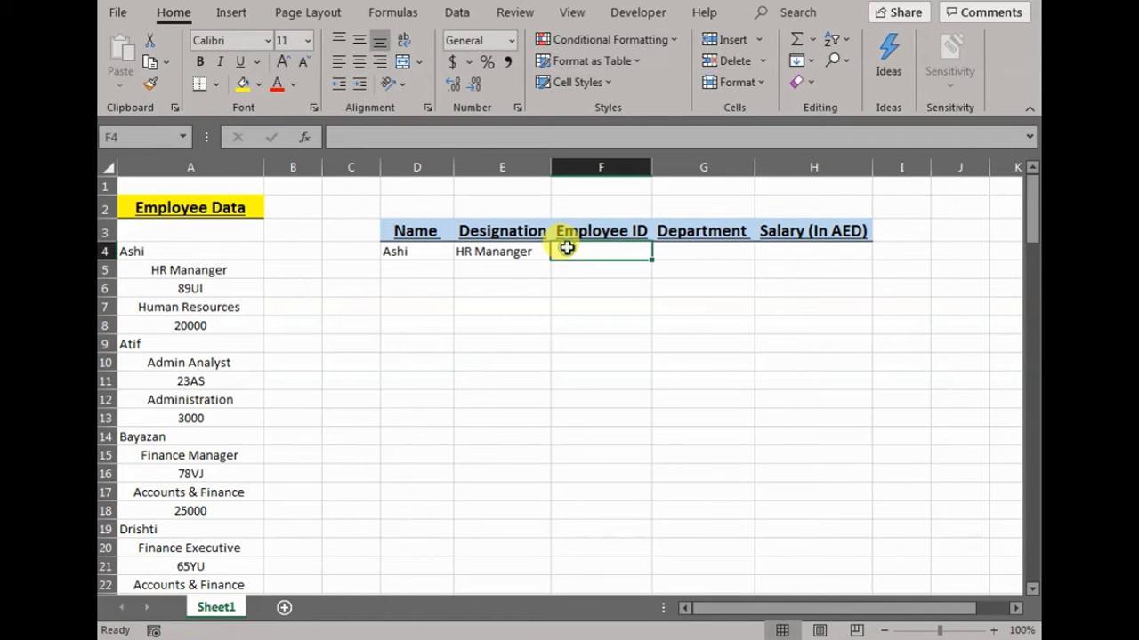
{"action": "left_click", "coordinate": [190, 288]}
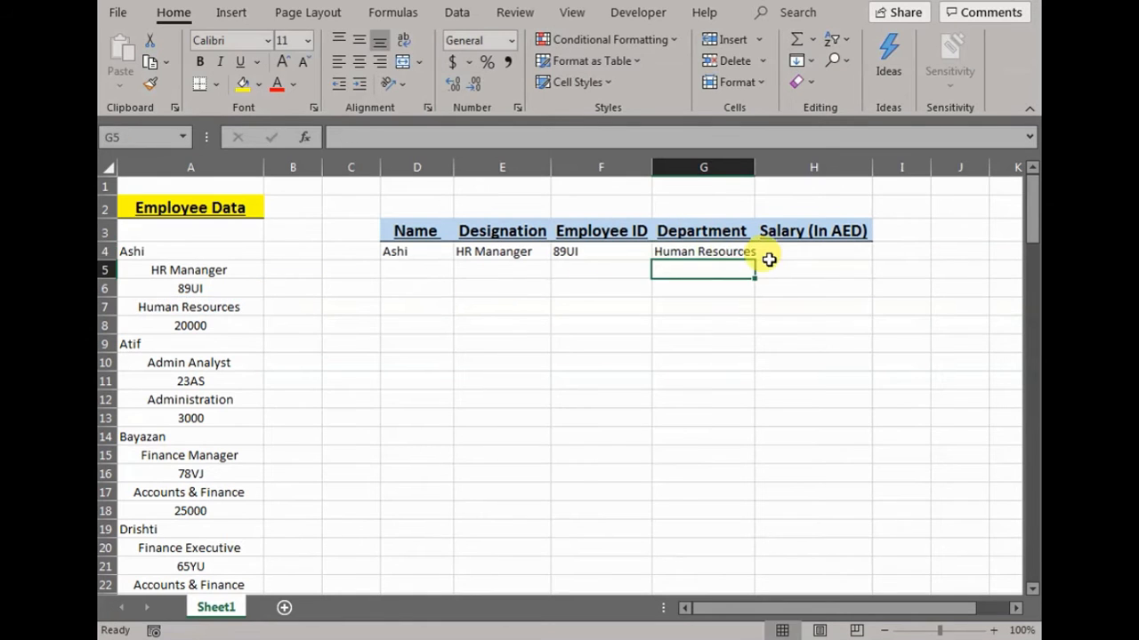
{"action": "left_click", "coordinate": [188, 324]}
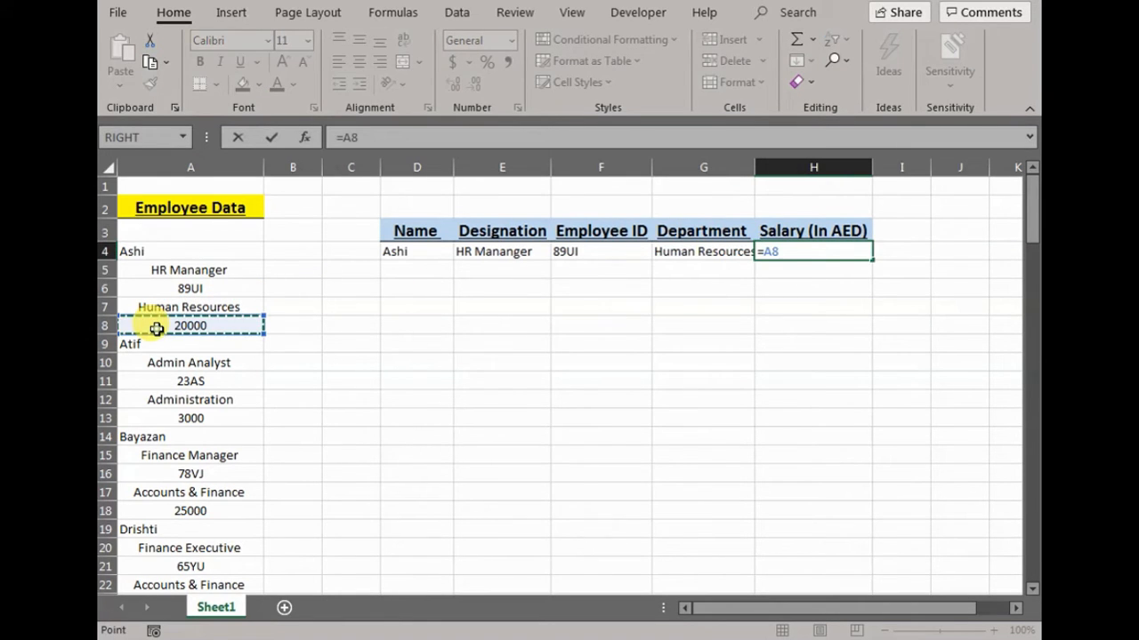
{"action": "key", "text": "Return"}
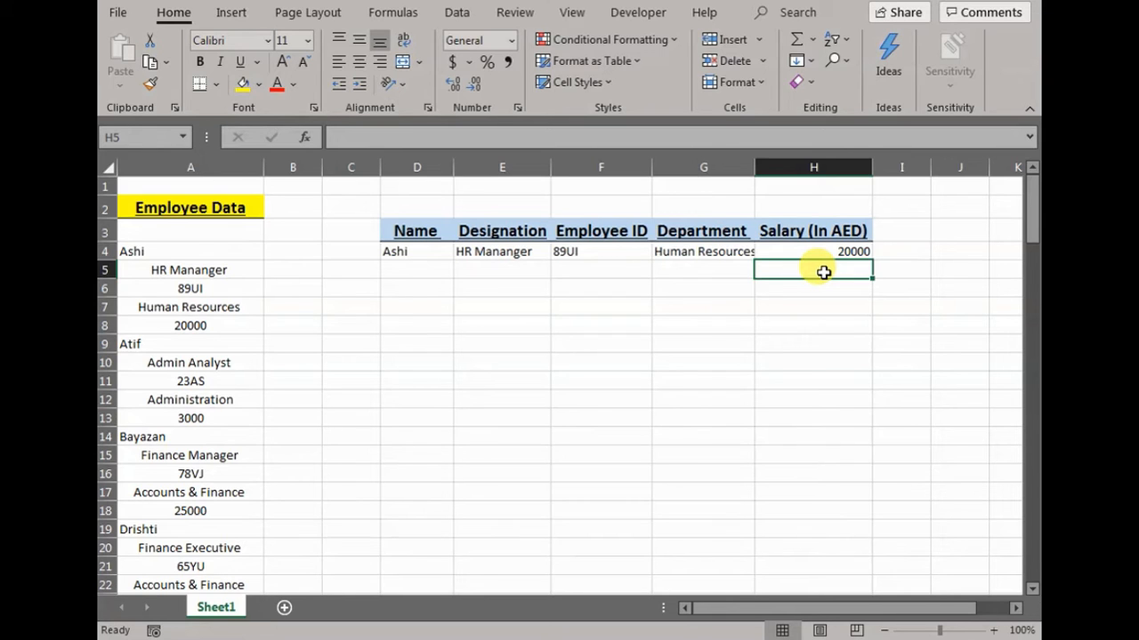
Link D5:H5 to Atif, Admin Analyst, 23AS, Administration and salary 3000 via =A9 through =A13
{"action": "left_click", "coordinate": [416, 270]}
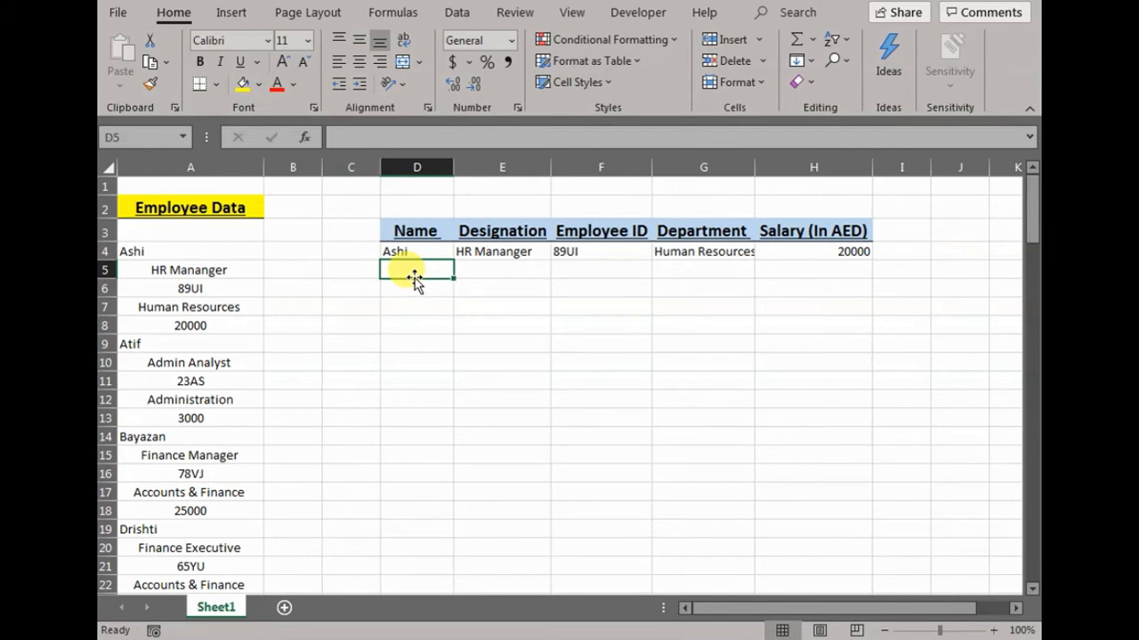
{"action": "left_click", "coordinate": [191, 362]}
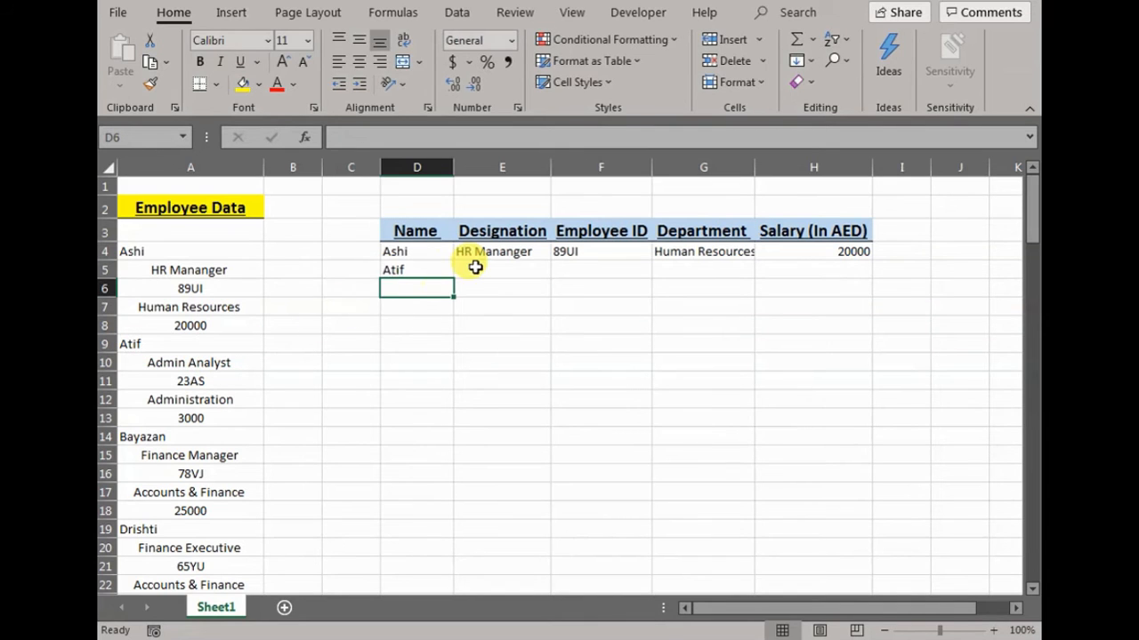
{"action": "left_click", "coordinate": [188, 363]}
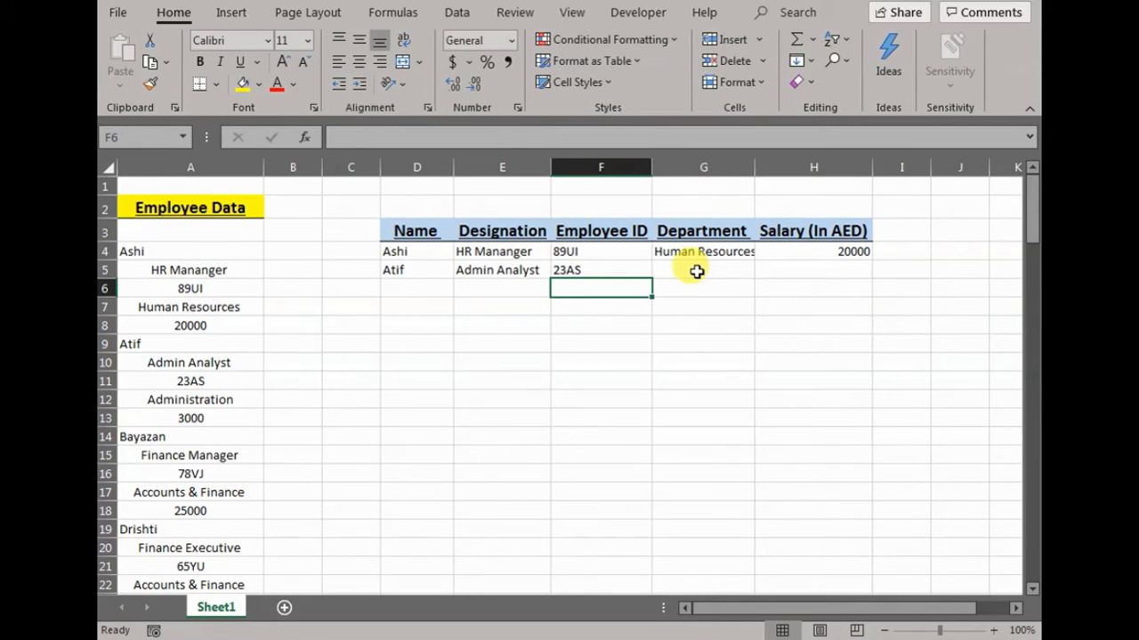
{"action": "left_click", "coordinate": [191, 398]}
{"action": "type", "text": "="}
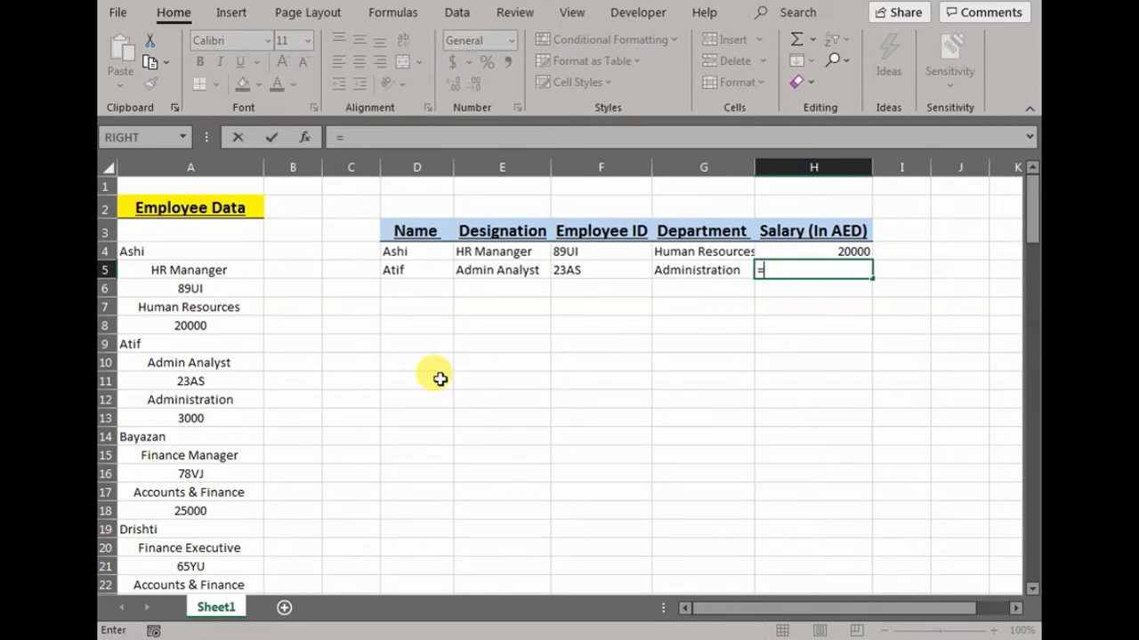
{"action": "key", "text": "Return"}
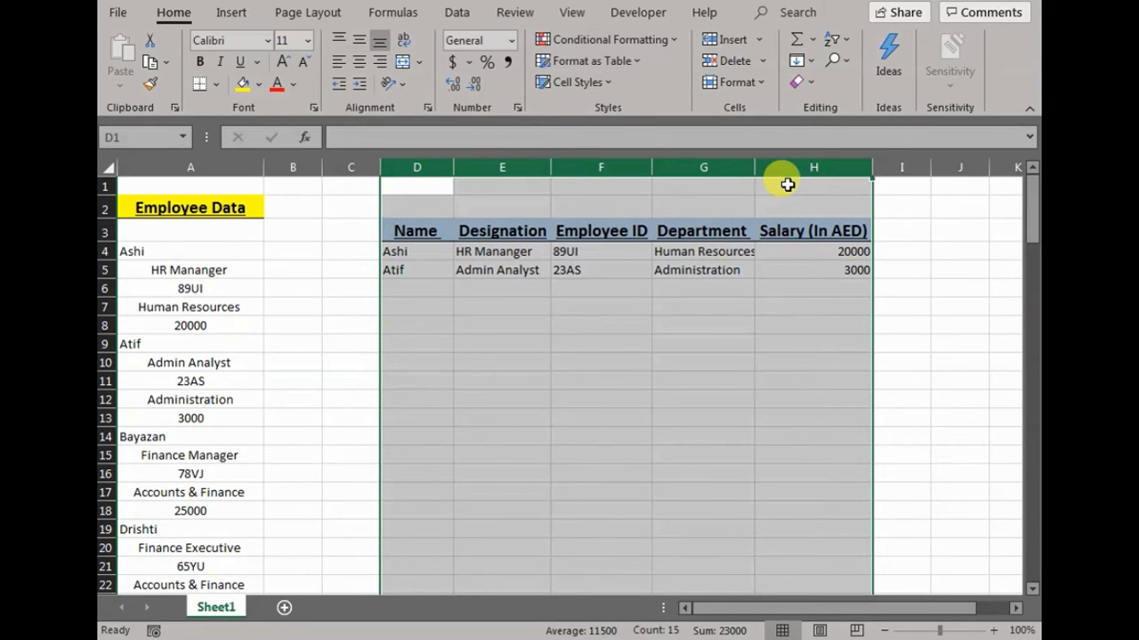
Replace every '=' with 'ak' in columns D–H, turning the ten formulas into text like akA4
{"action": "key", "text": "ctrl+h"}
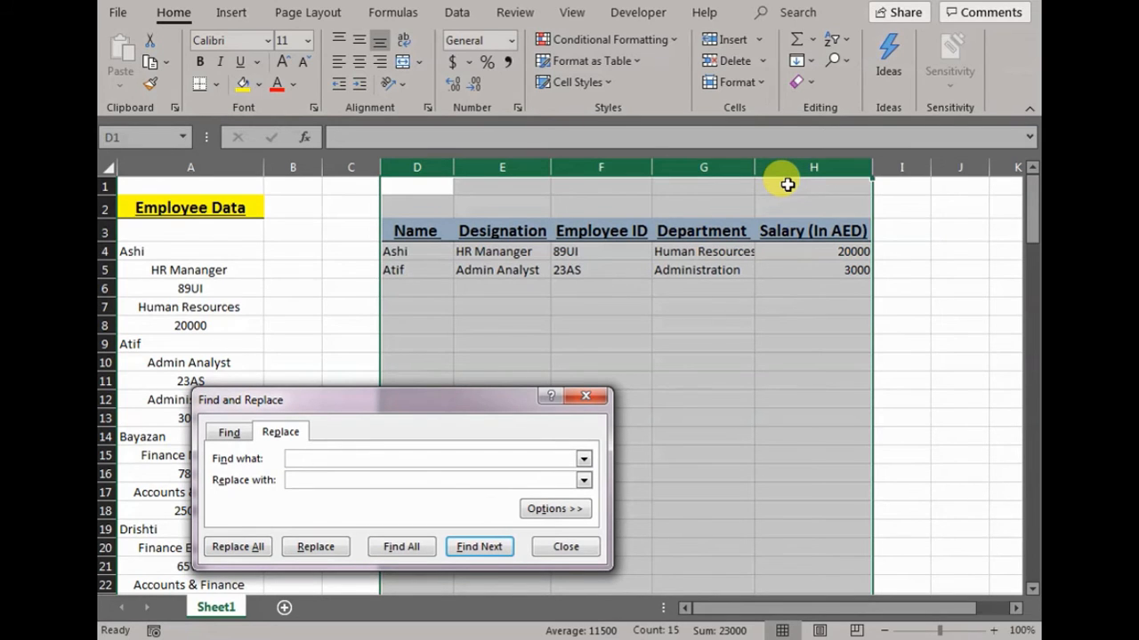
{"action": "type", "text": "="}
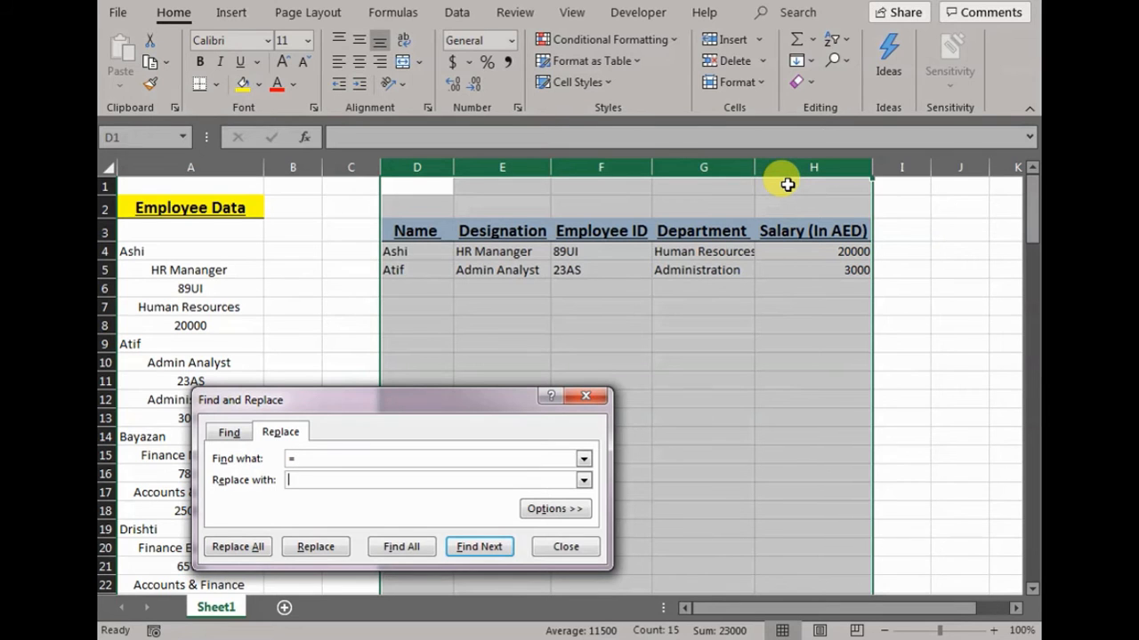
{"action": "type", "text": "ak"}
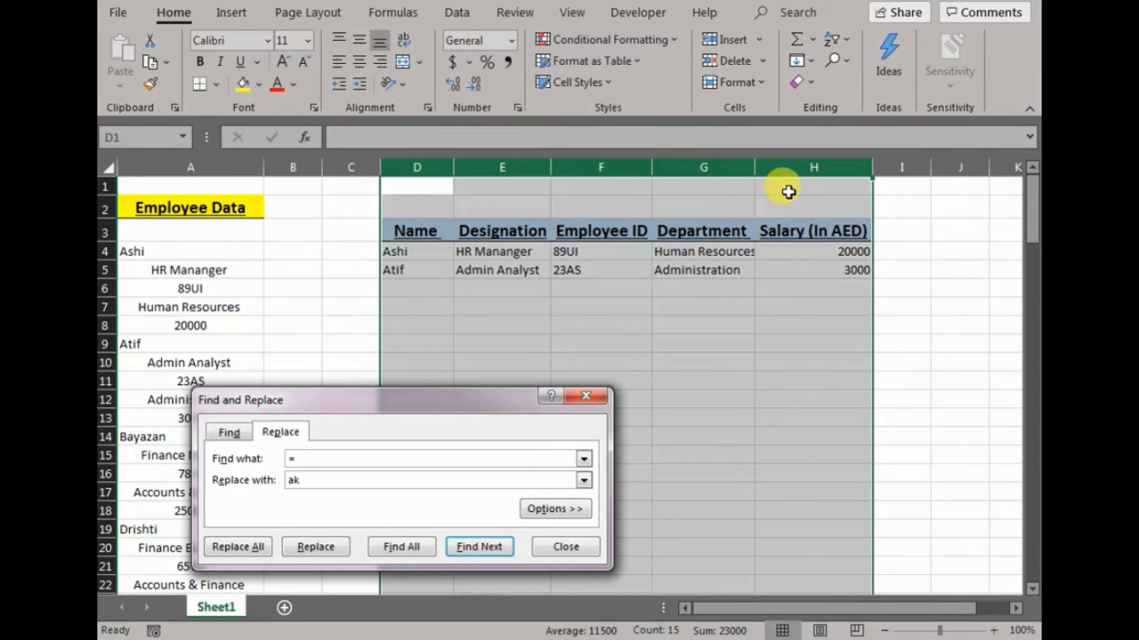
{"action": "left_click", "coordinate": [238, 546]}
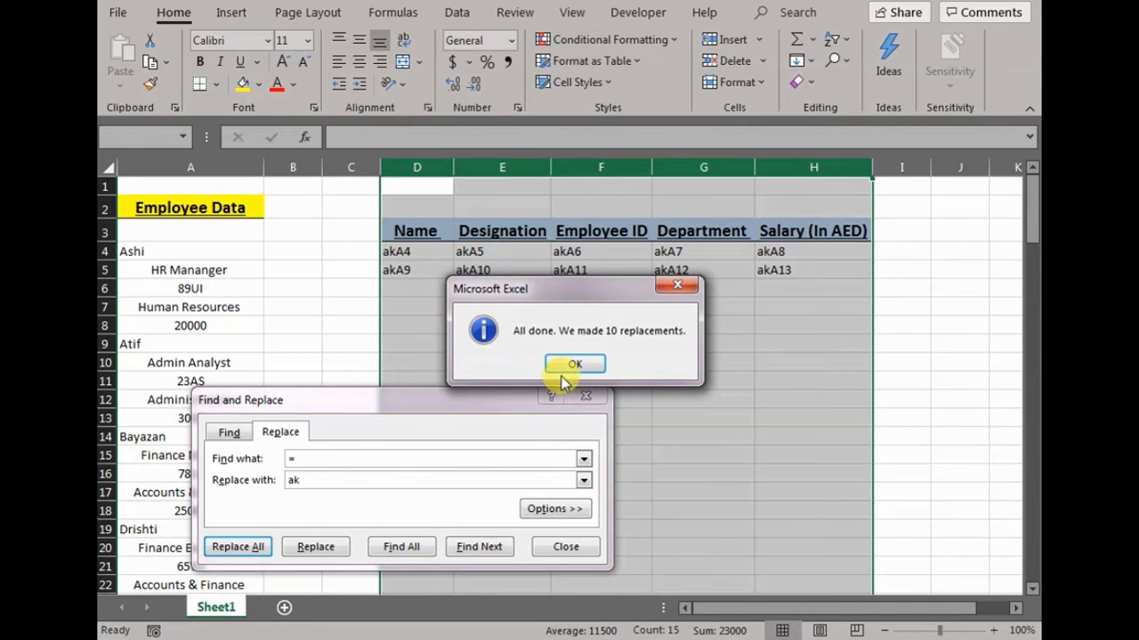
{"action": "left_click", "coordinate": [575, 363]}
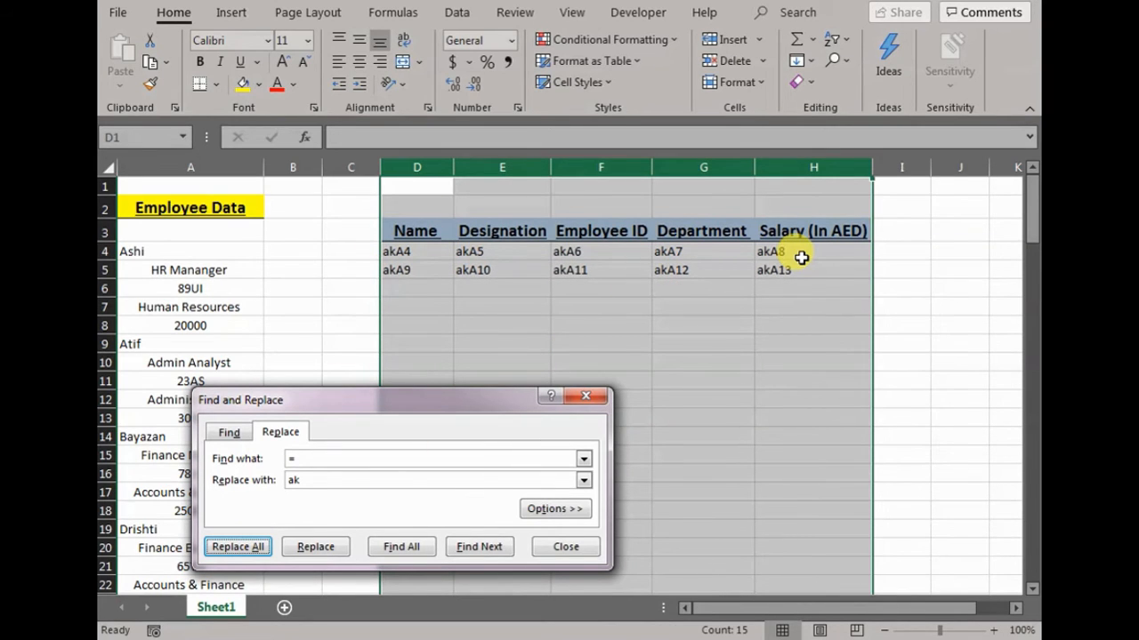
{"action": "mouse_move", "coordinate": [566, 546]}
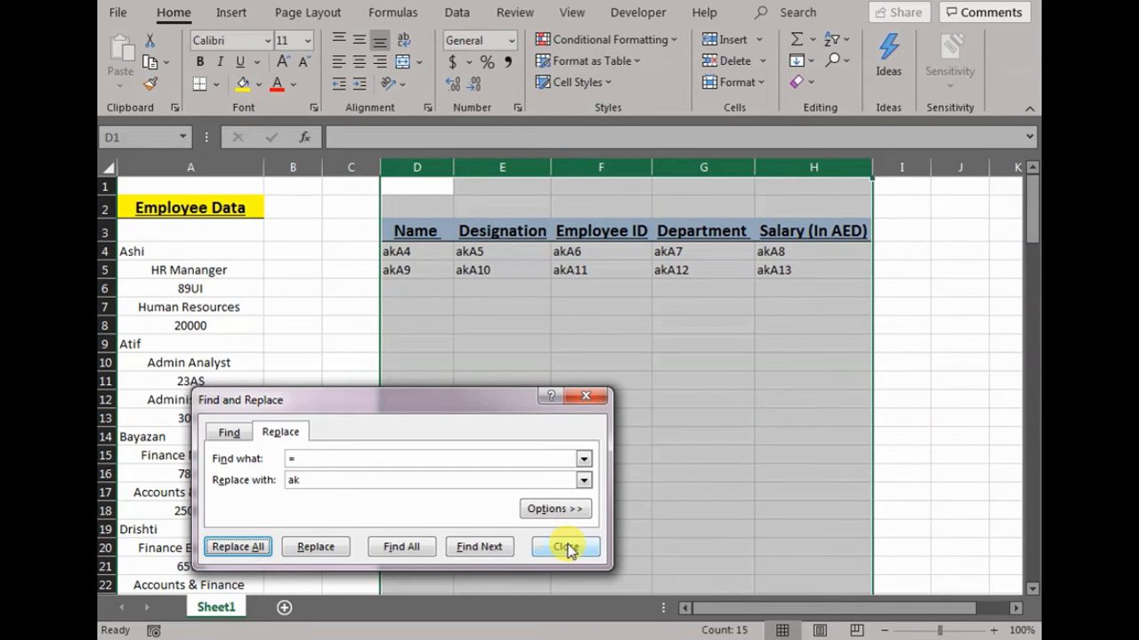
Fill the akA4…akA13 text pattern down the table past akA500 and return to the top
{"action": "left_click", "coordinate": [566, 546]}
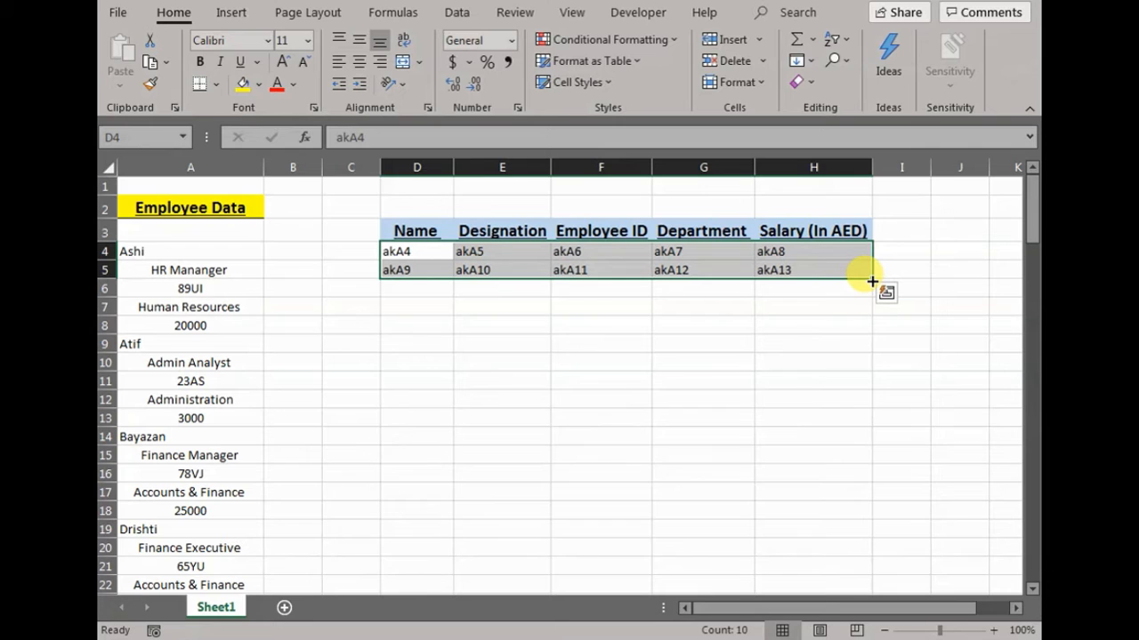
{"action": "left_click_drag", "start_coordinate": [871, 276], "coordinate": [872, 560]}
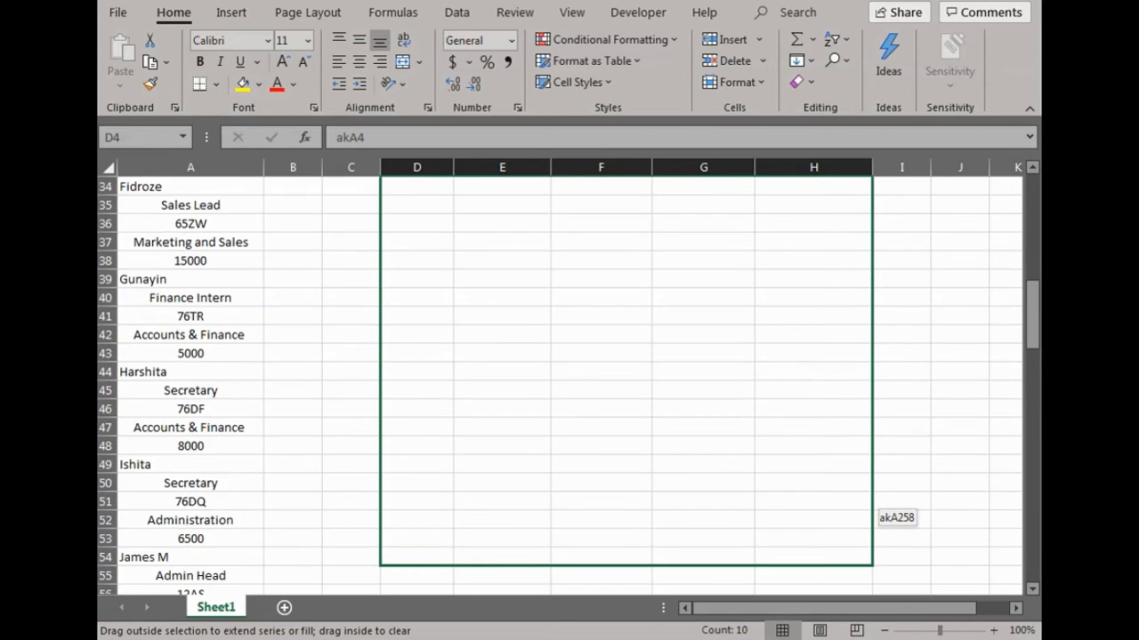
{"action": "left_click_drag", "start_coordinate": [872, 561], "coordinate": [876, 546]}
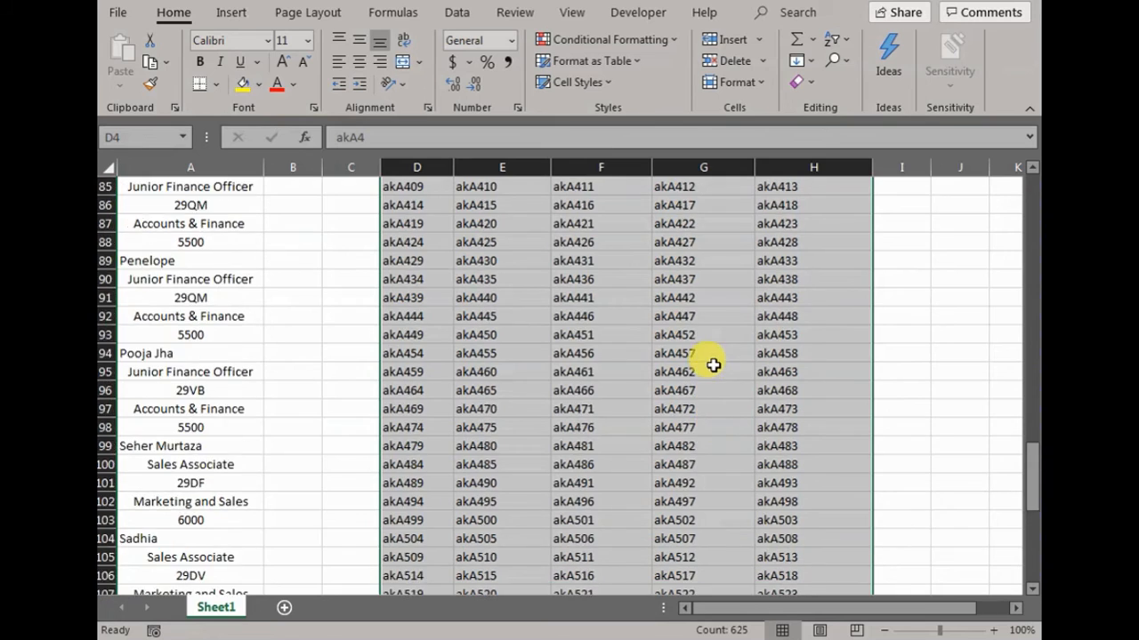
{"action": "scroll", "scroll_direction": "up", "scroll_amount": 3}
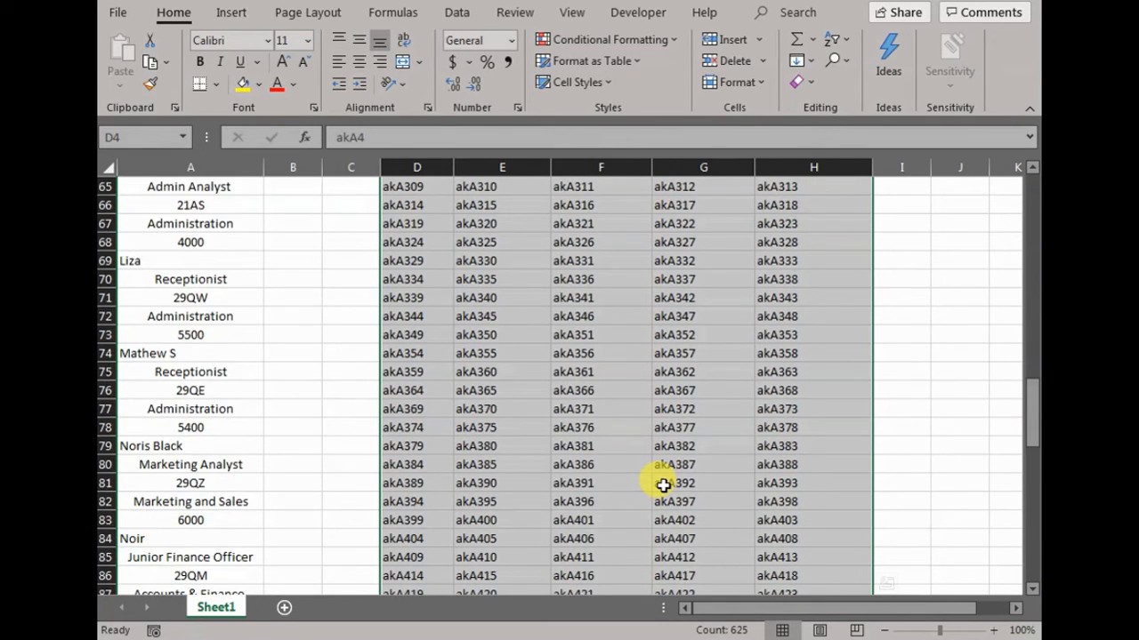
{"action": "key", "text": "ctrl+shift+up"}
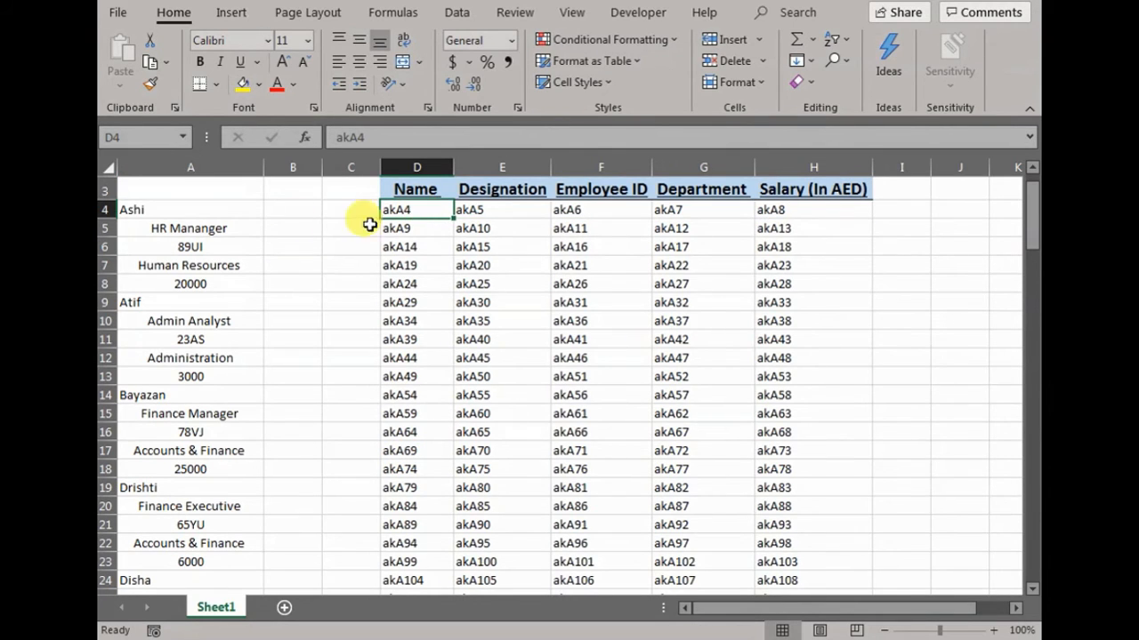
Check row 4 placeholders akA5, akA6 and akA8 under Designation, Employee ID and Salary
{"action": "left_click", "coordinate": [502, 210]}
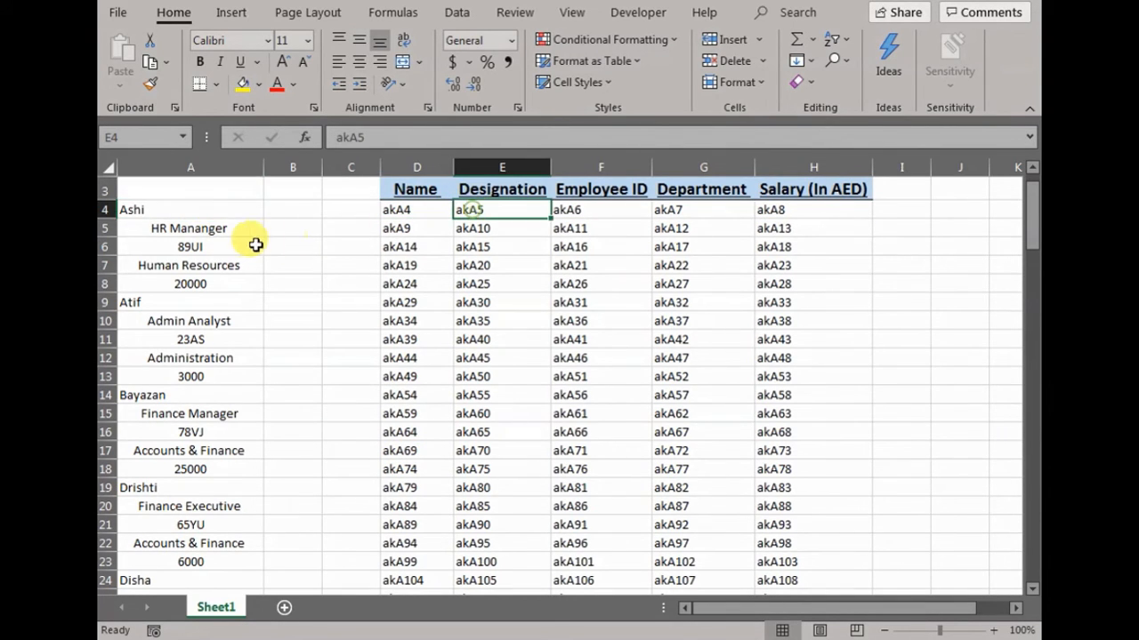
{"action": "left_click", "coordinate": [601, 210]}
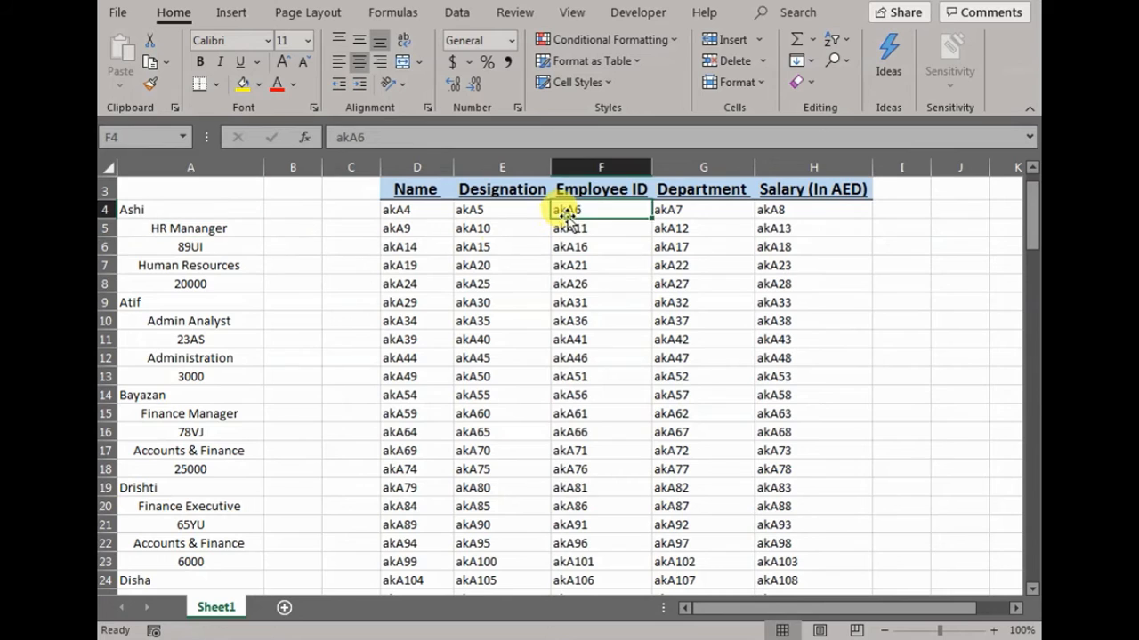
{"action": "left_click", "coordinate": [811, 209]}
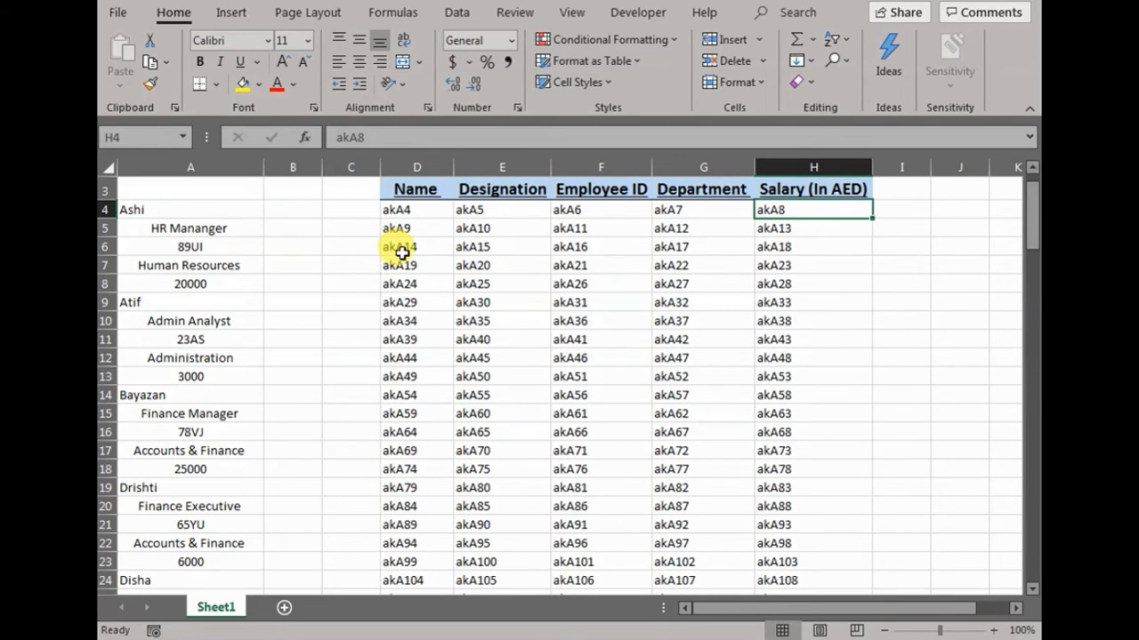
{"action": "mouse_move", "coordinate": [669, 380]}
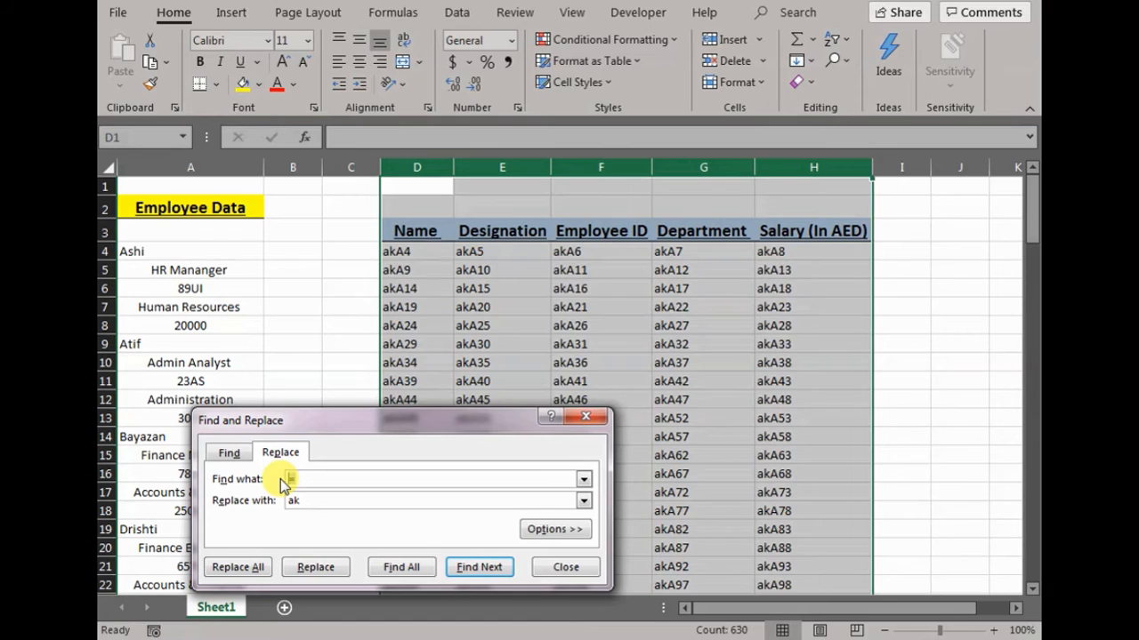
Replace every 'ak' with '=' (625 replacements) so the table shows live employee details
{"action": "type", "text": "ak"}
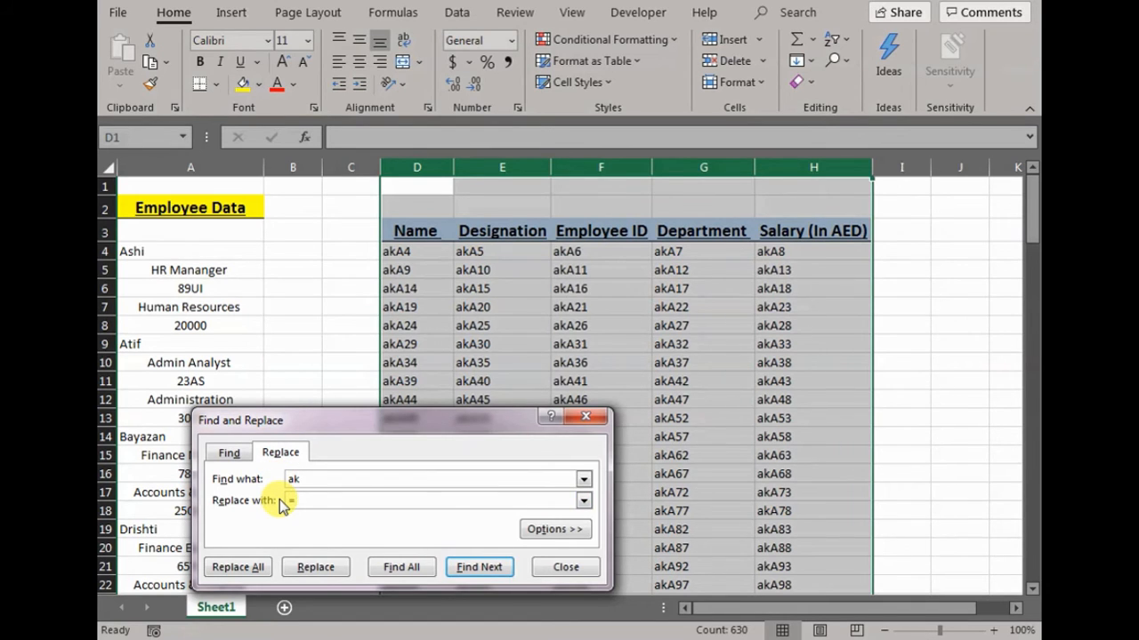
{"action": "left_click", "coordinate": [238, 566]}
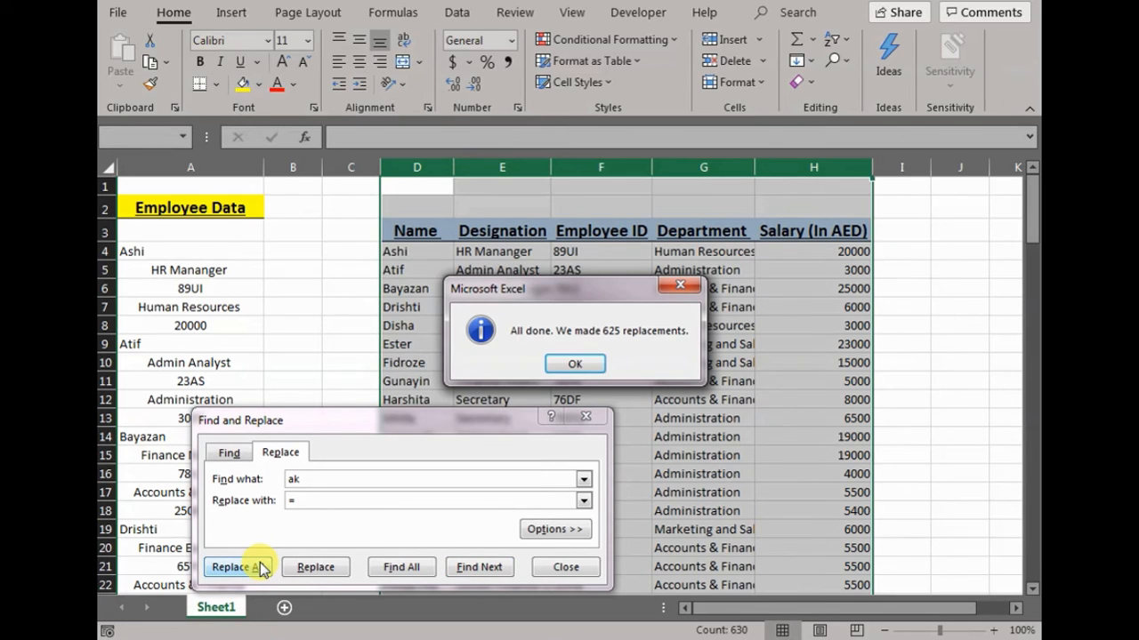
{"action": "mouse_move", "coordinate": [655, 345]}
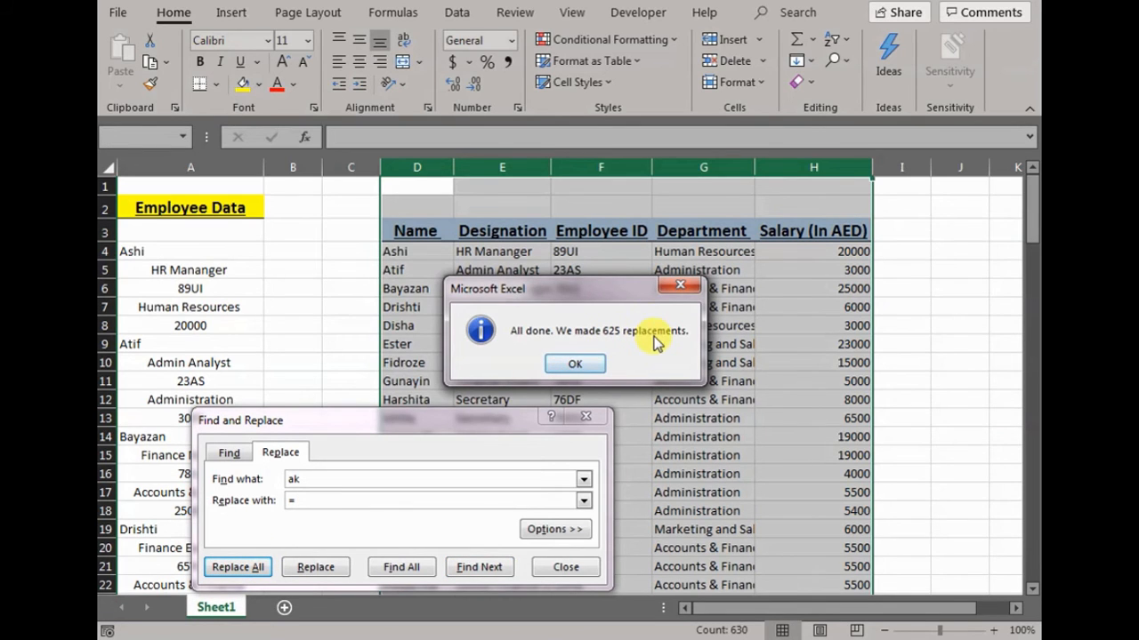
{"action": "left_click", "coordinate": [575, 363]}
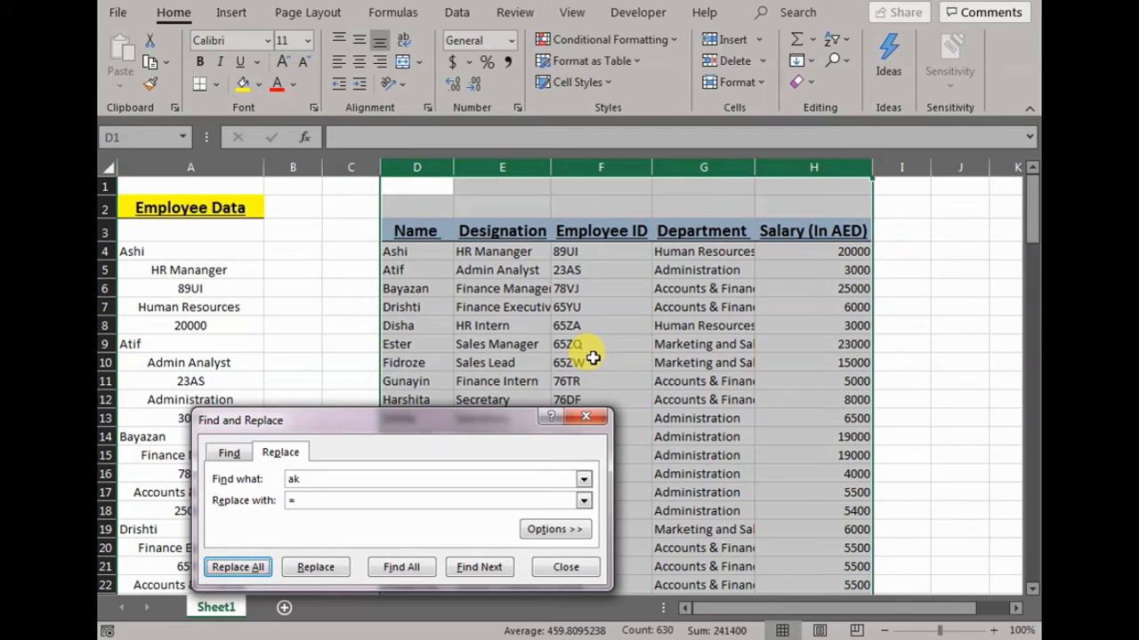
{"action": "left_click", "coordinate": [566, 566]}
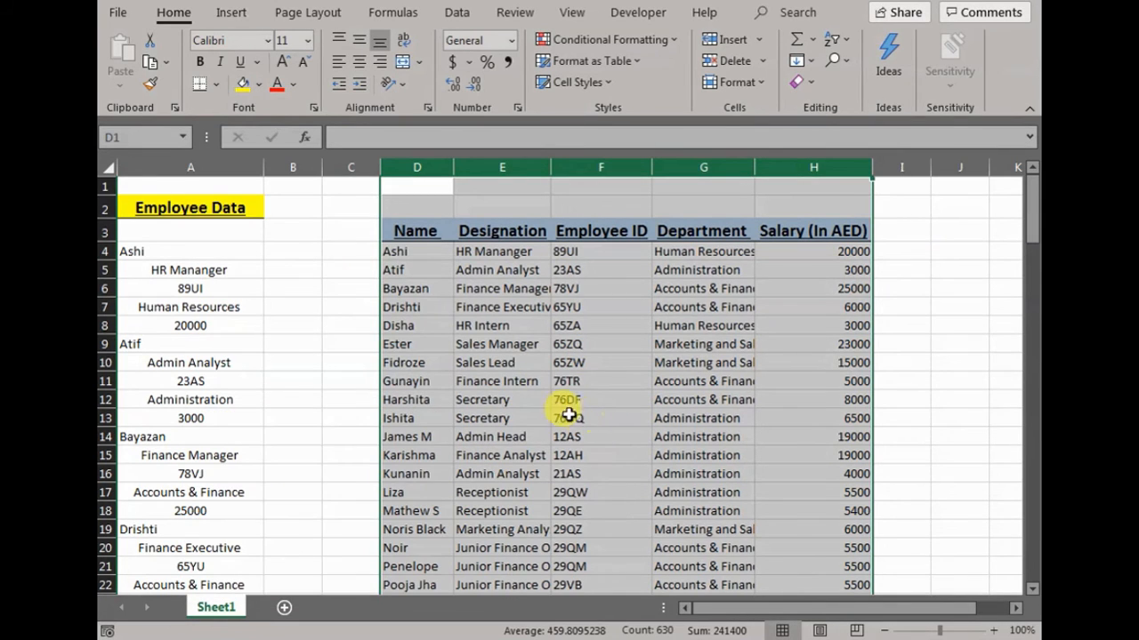
Apply Comma Style to the Salary column so salaries show thousands separators and two decimals
{"action": "left_click", "coordinate": [416, 168]}
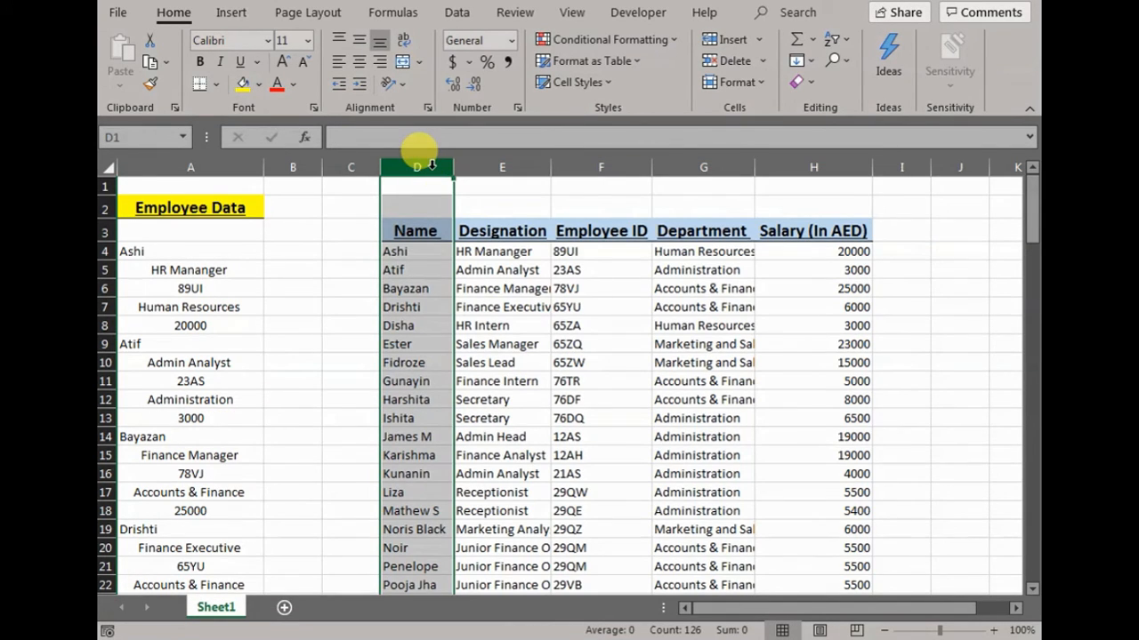
{"action": "left_click", "coordinate": [502, 167]}
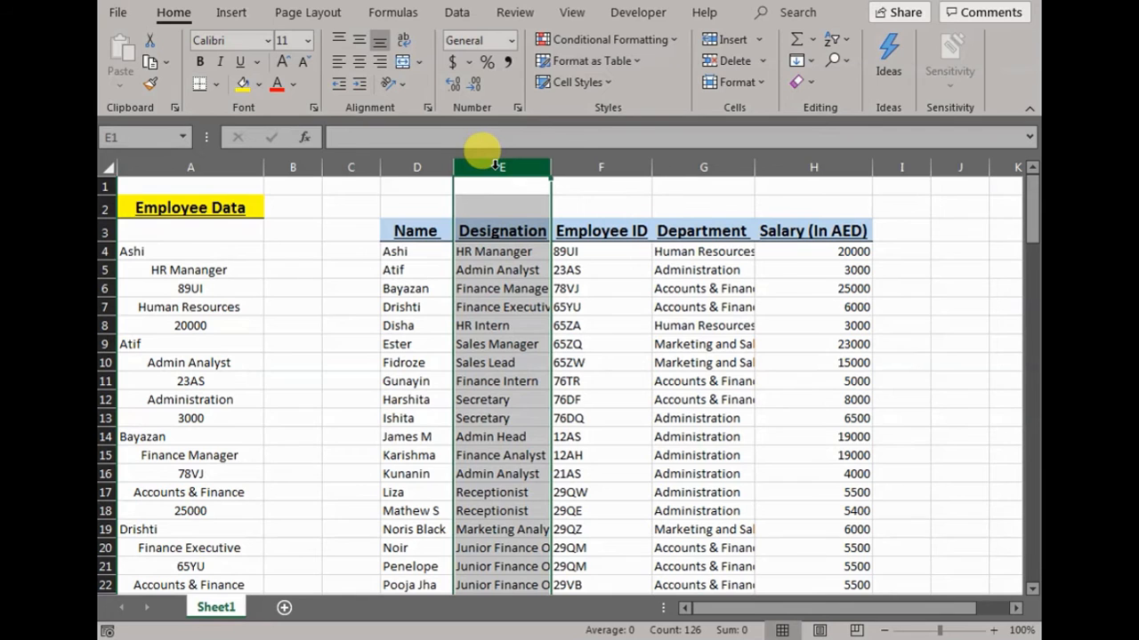
{"action": "left_click", "coordinate": [702, 167]}
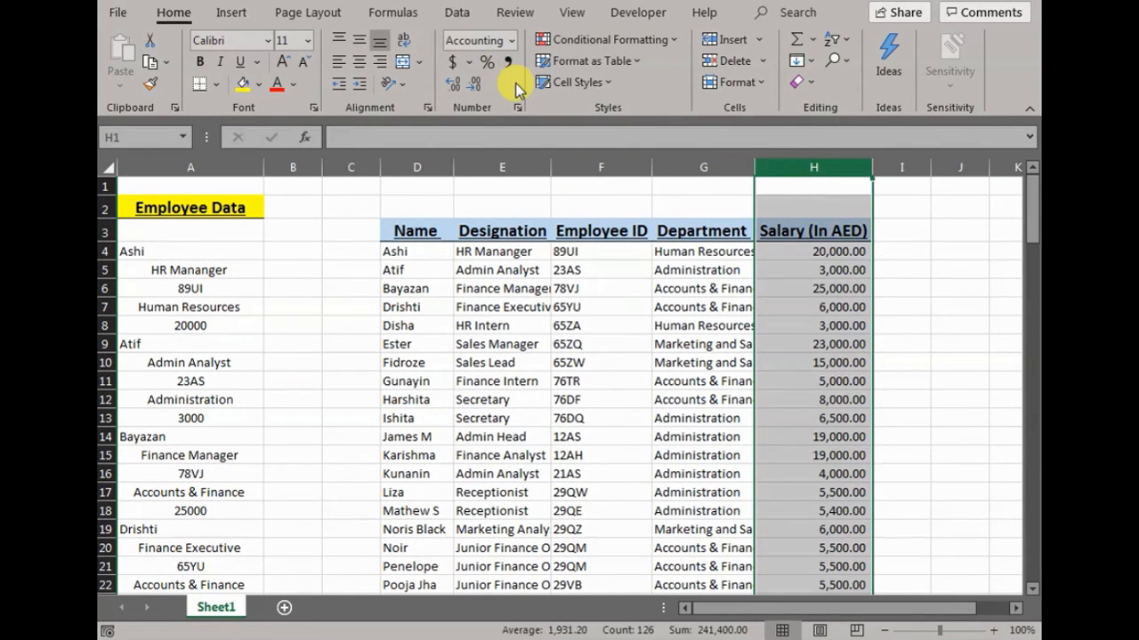
{"action": "left_click", "coordinate": [703, 231]}
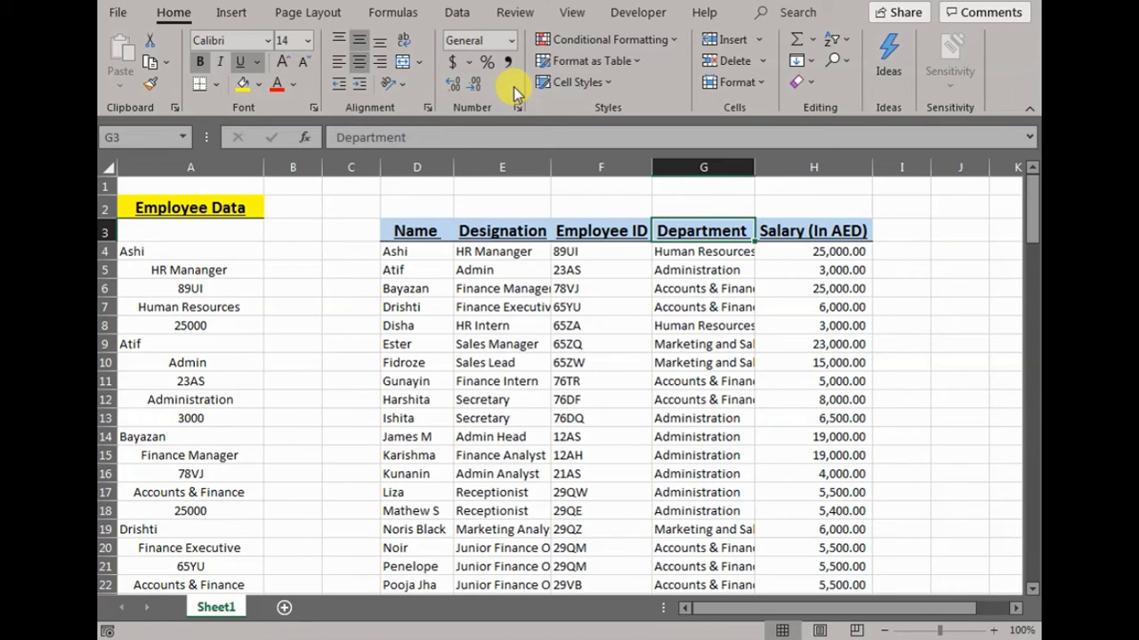
{"action": "left_click", "coordinate": [190, 167]}
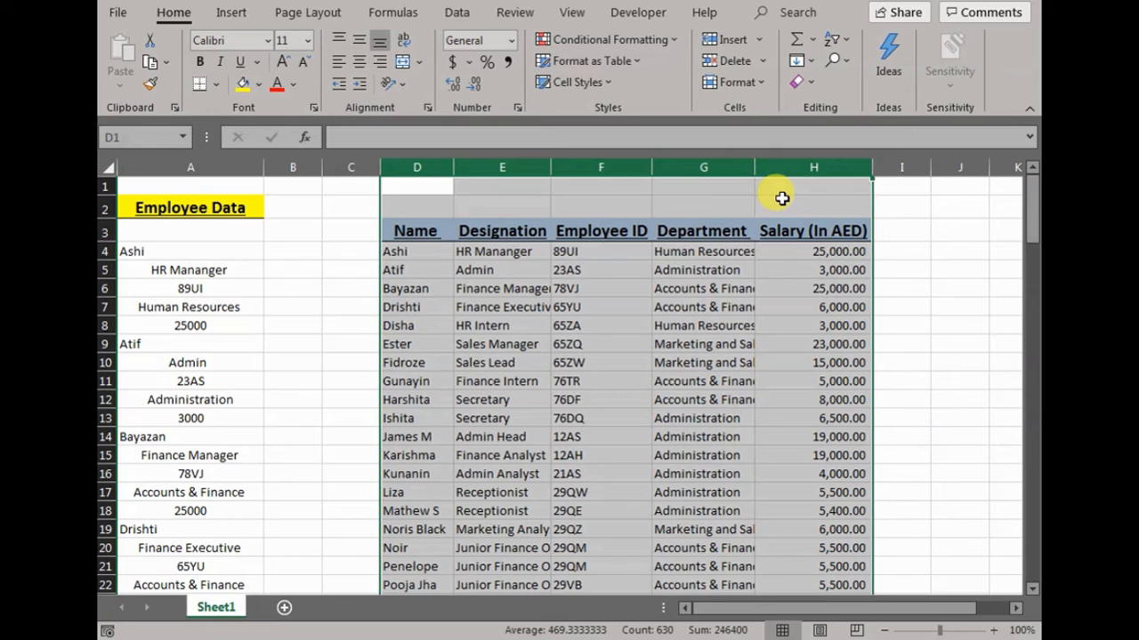
{"action": "left_click", "coordinate": [416, 306]}
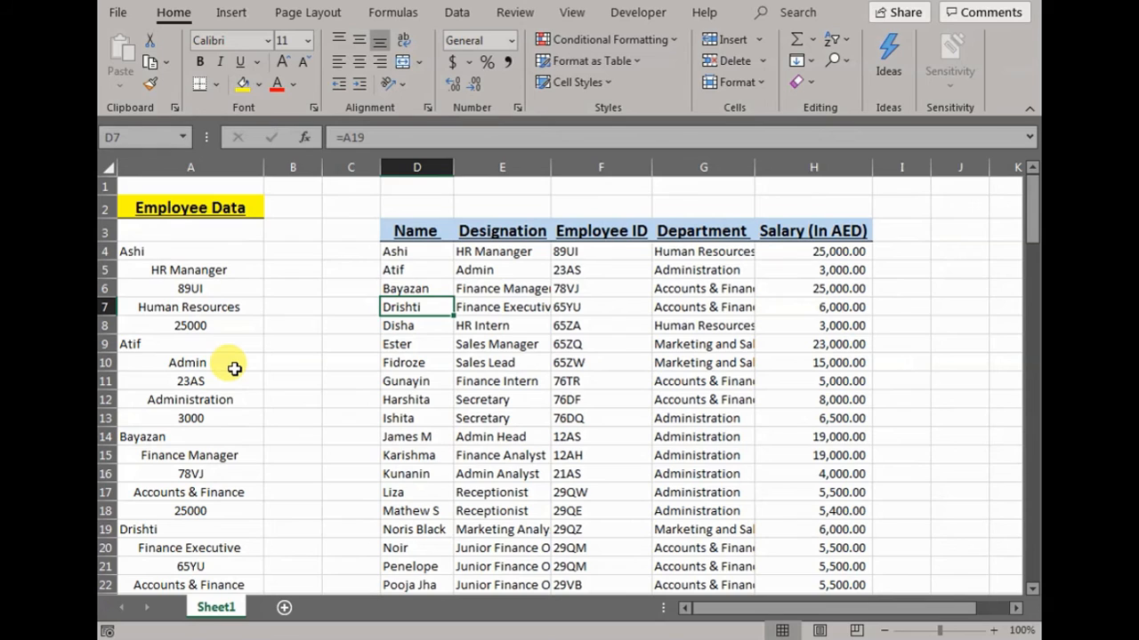
Edit Bayazan's designation in column A to Finance Admin and confirm the table updates
{"action": "double_click", "coordinate": [190, 418]}
{"action": "type", "text": "3500"}
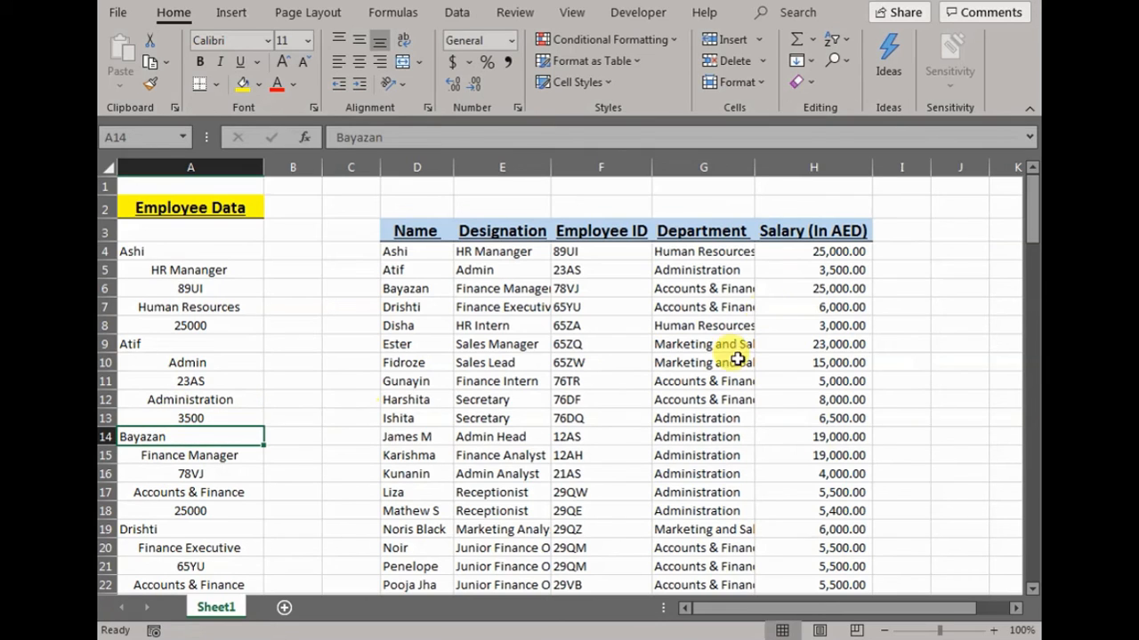
{"action": "mouse_move", "coordinate": [832, 270]}
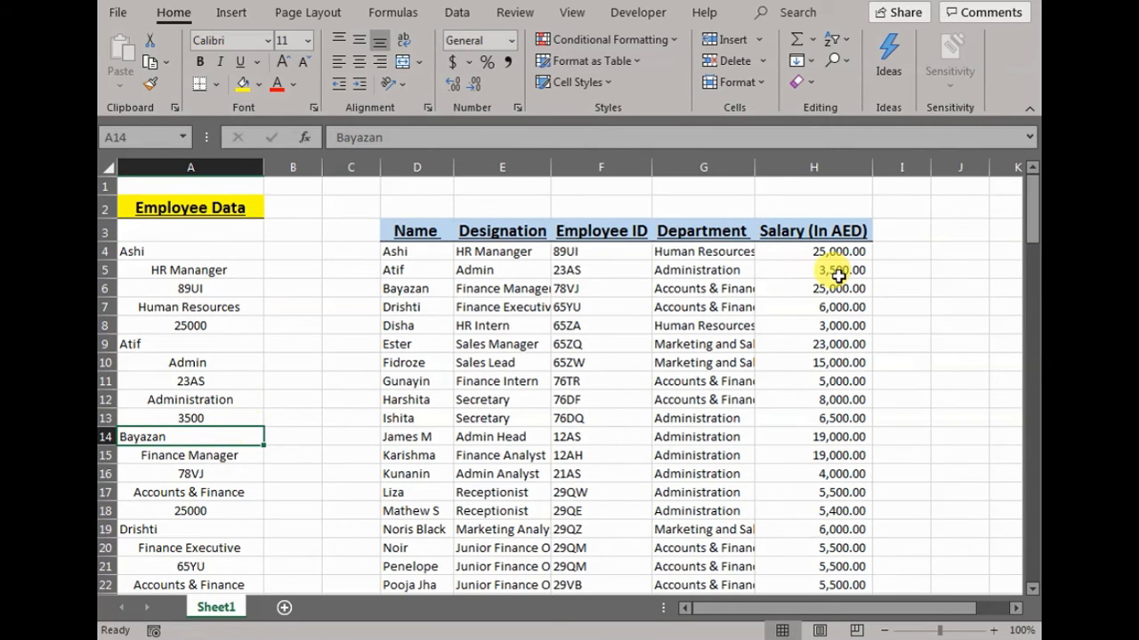
{"action": "left_click", "coordinate": [191, 456]}
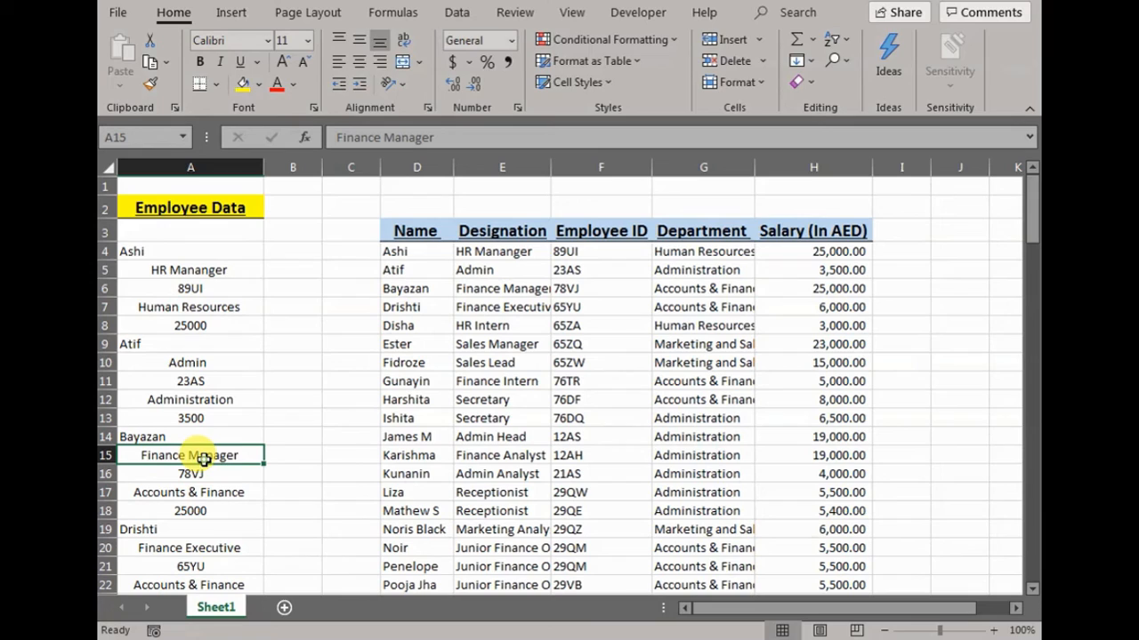
{"action": "double_click", "coordinate": [188, 455]}
{"action": "type", "text": "Admi"}
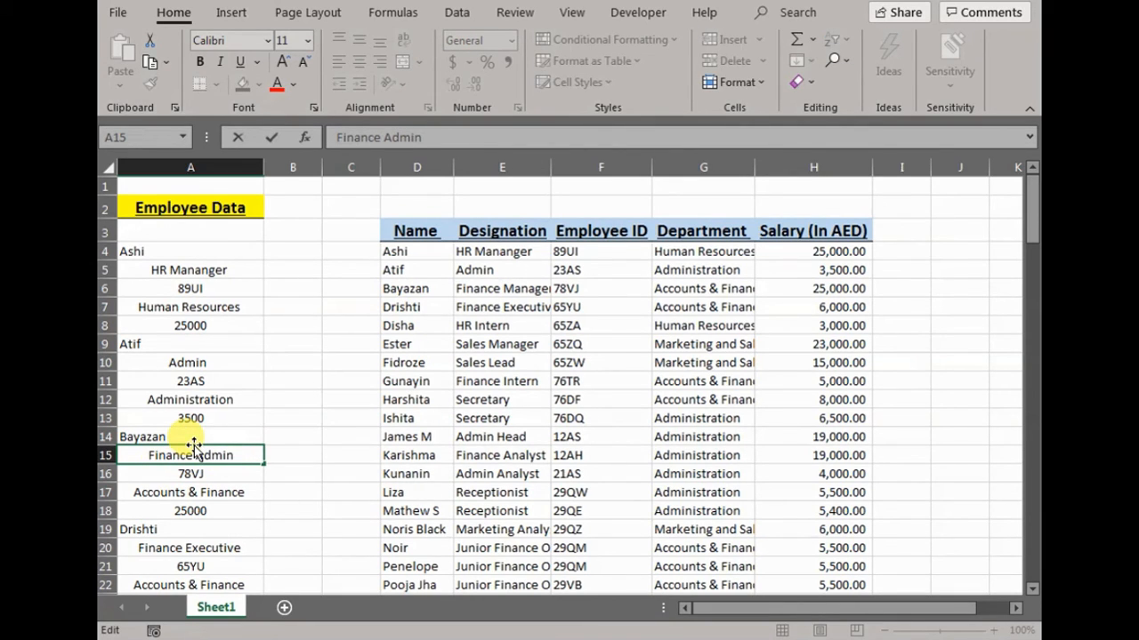
{"action": "key", "text": "Return"}
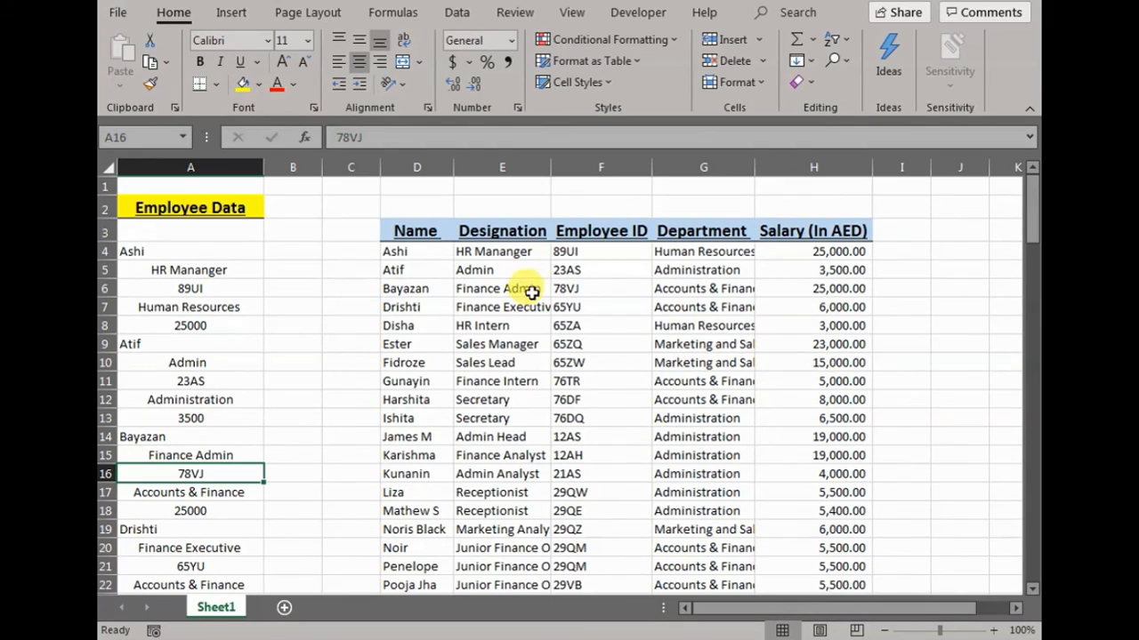
{"action": "left_click", "coordinate": [501, 288]}
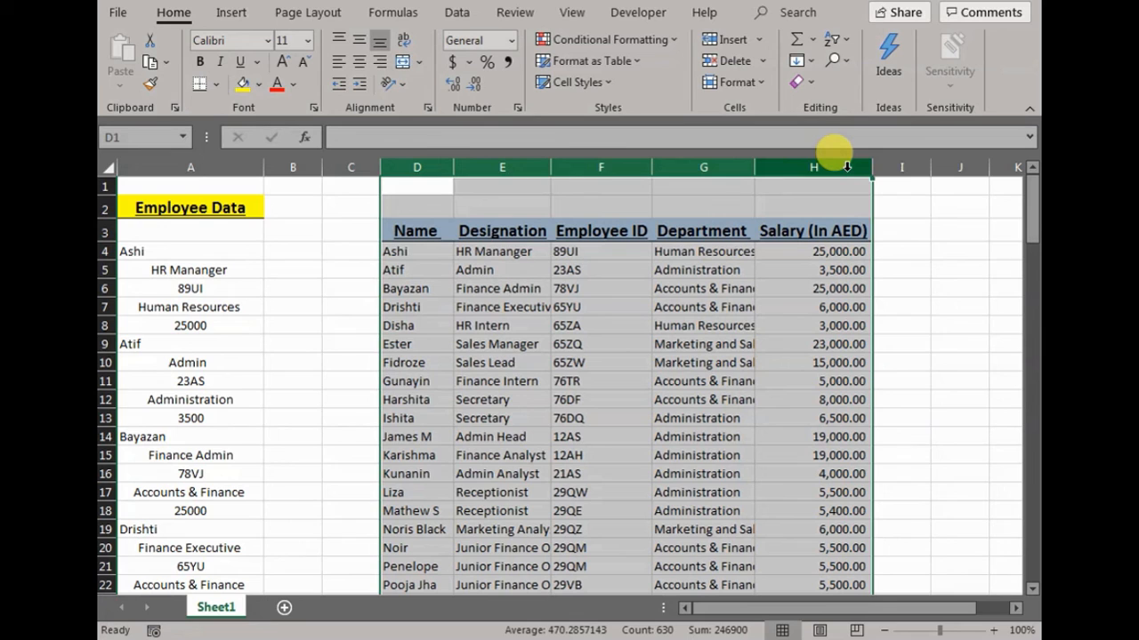
Copy the unstacked employee table in columns D–H with Ctrl+C
{"action": "key", "text": "ctrl+c"}
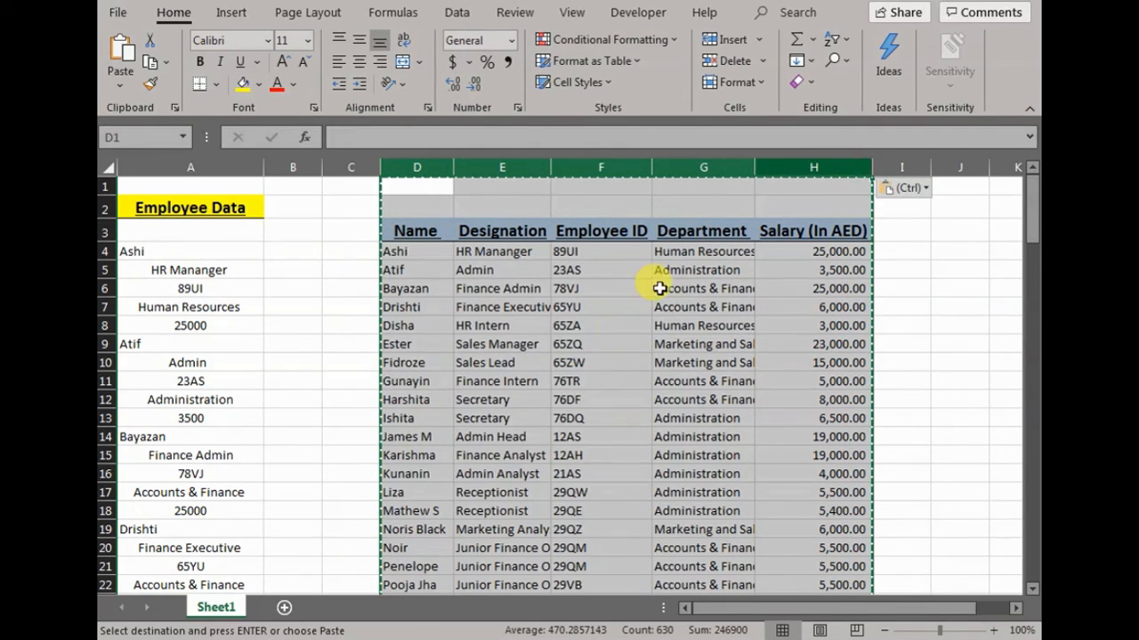
{"action": "left_click", "coordinate": [502, 381]}
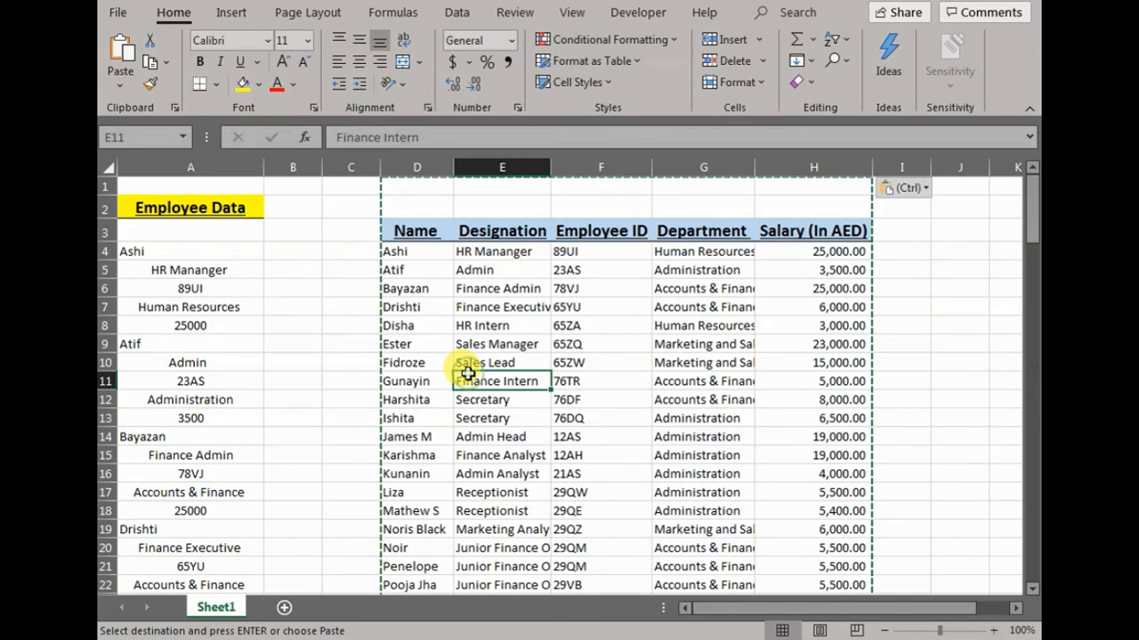